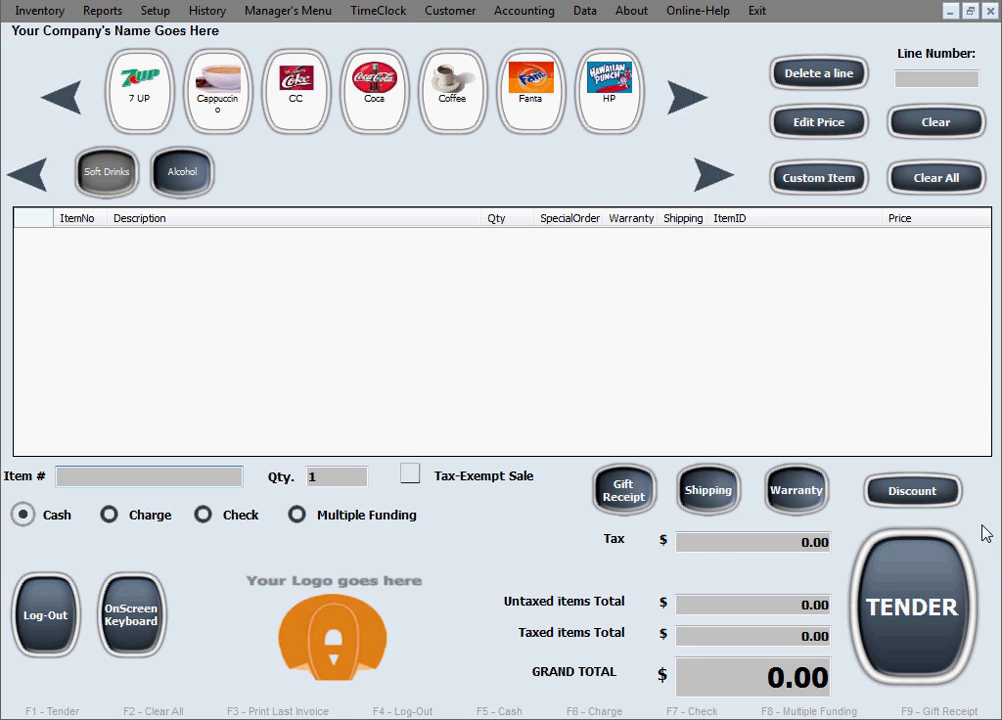
pyautogui.moveTo(917, 517)
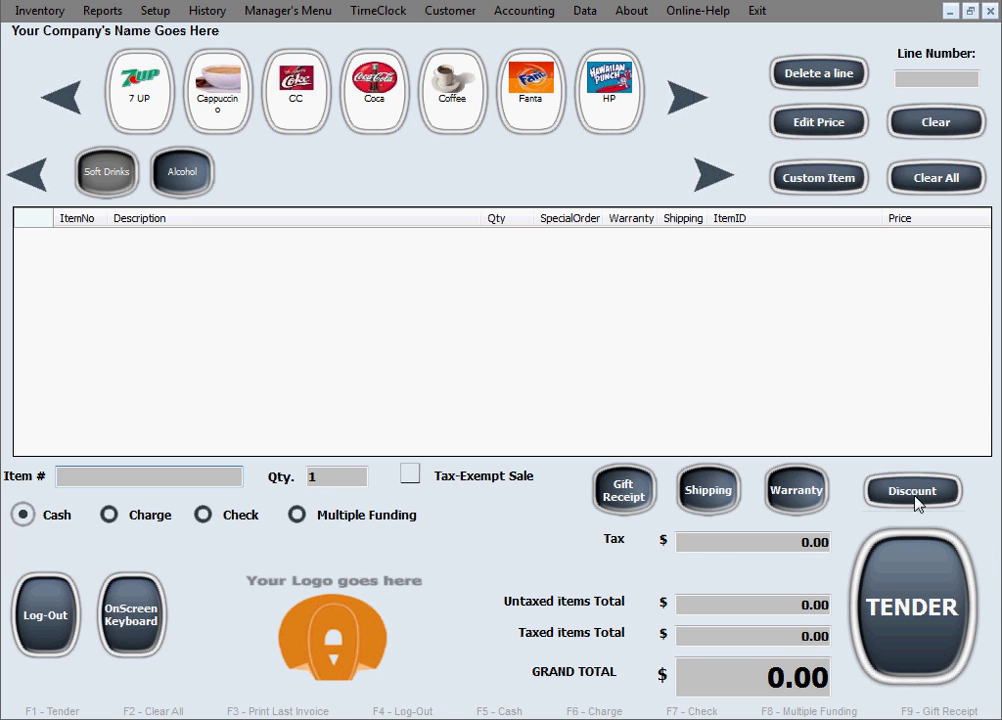
# Bring up the TimeClock window and focus the empty Employee Number field
pyautogui.click(393, 10)
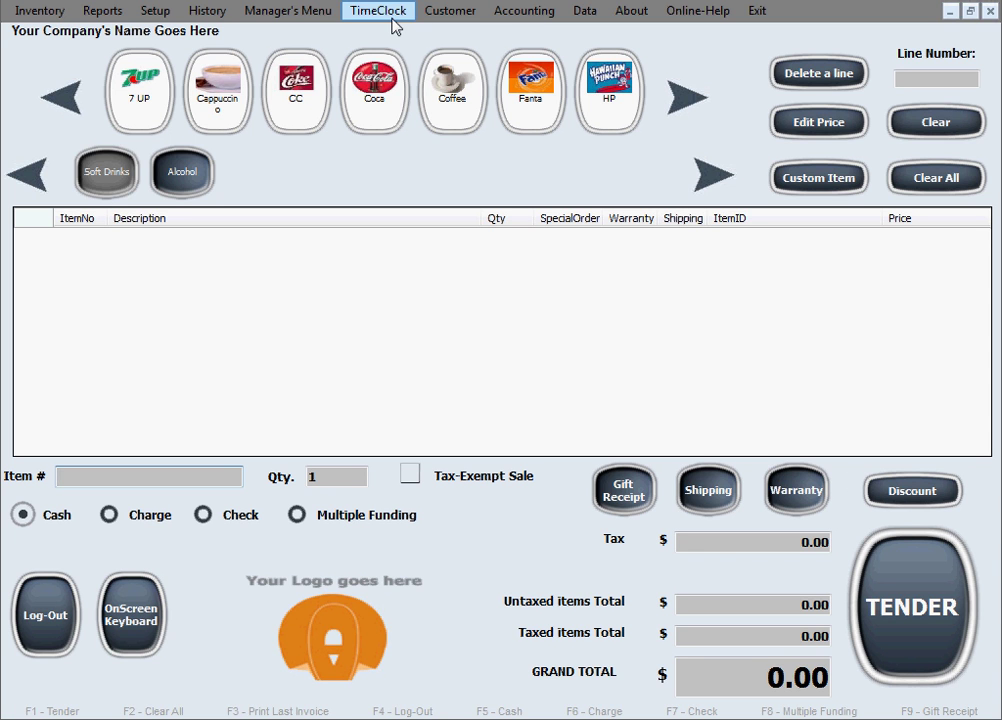
pyautogui.click(389, 11)
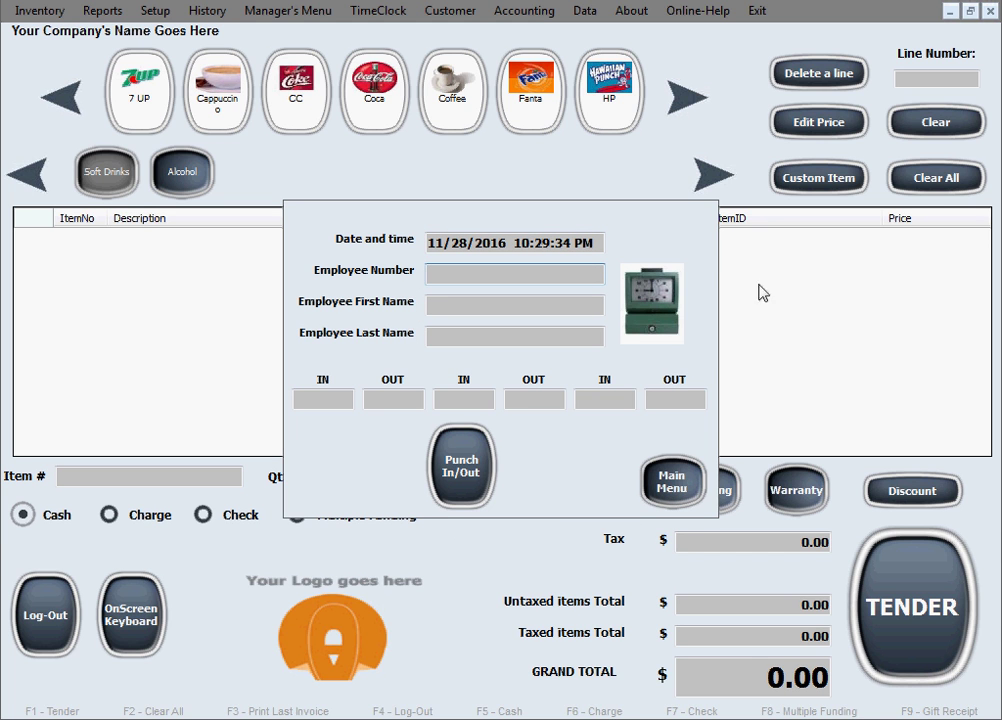
pyautogui.moveTo(409, 300)
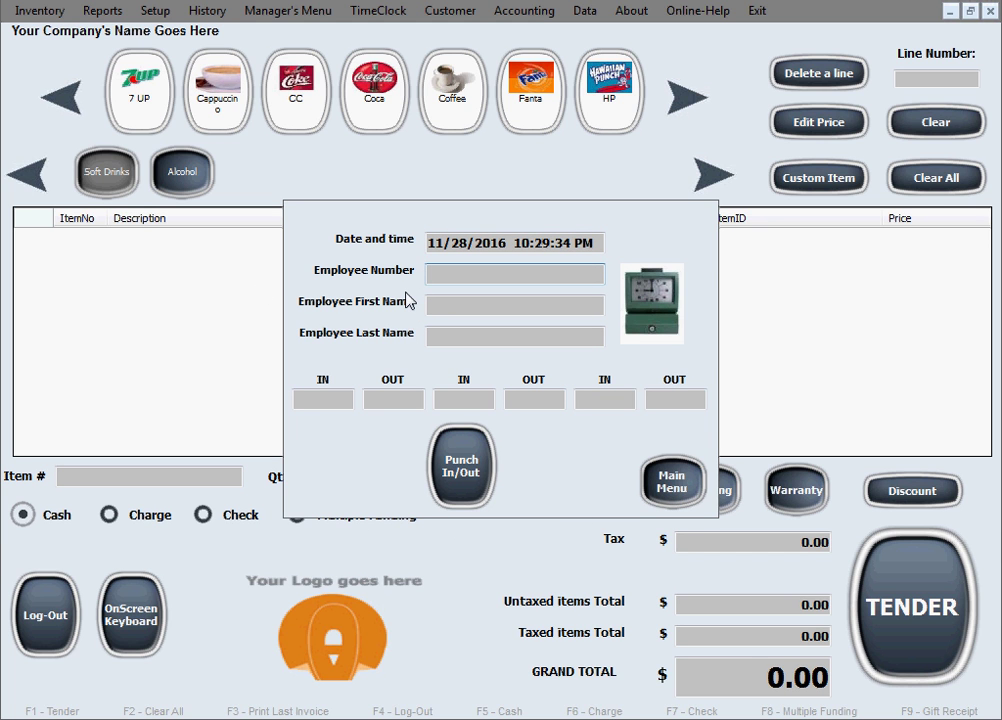
pyautogui.click(514, 273)
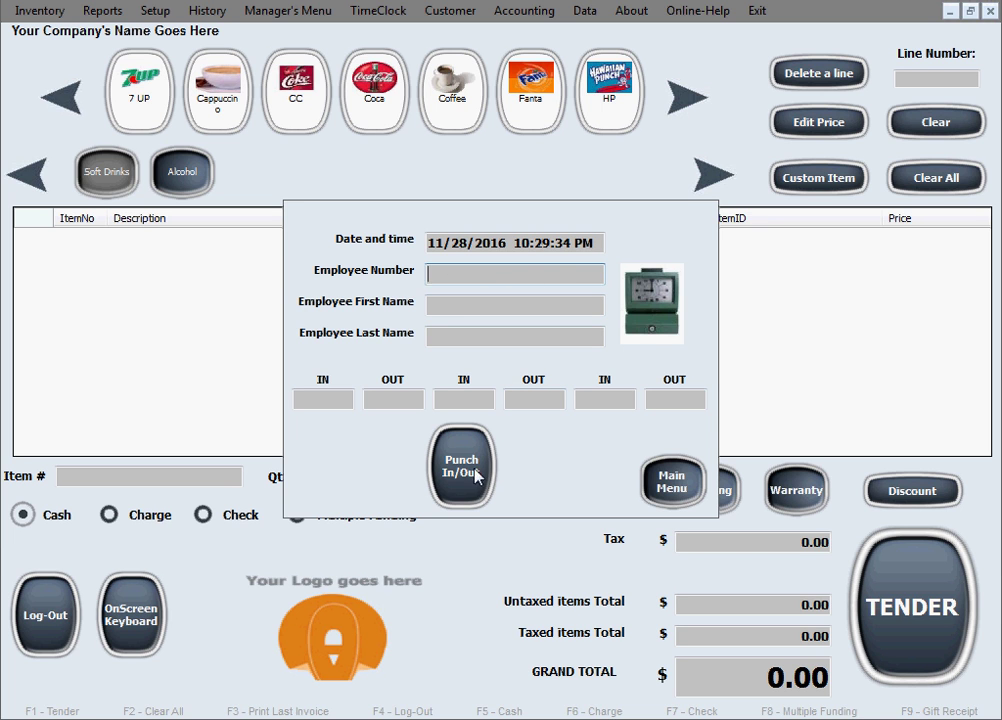
pyautogui.moveTo(447, 390)
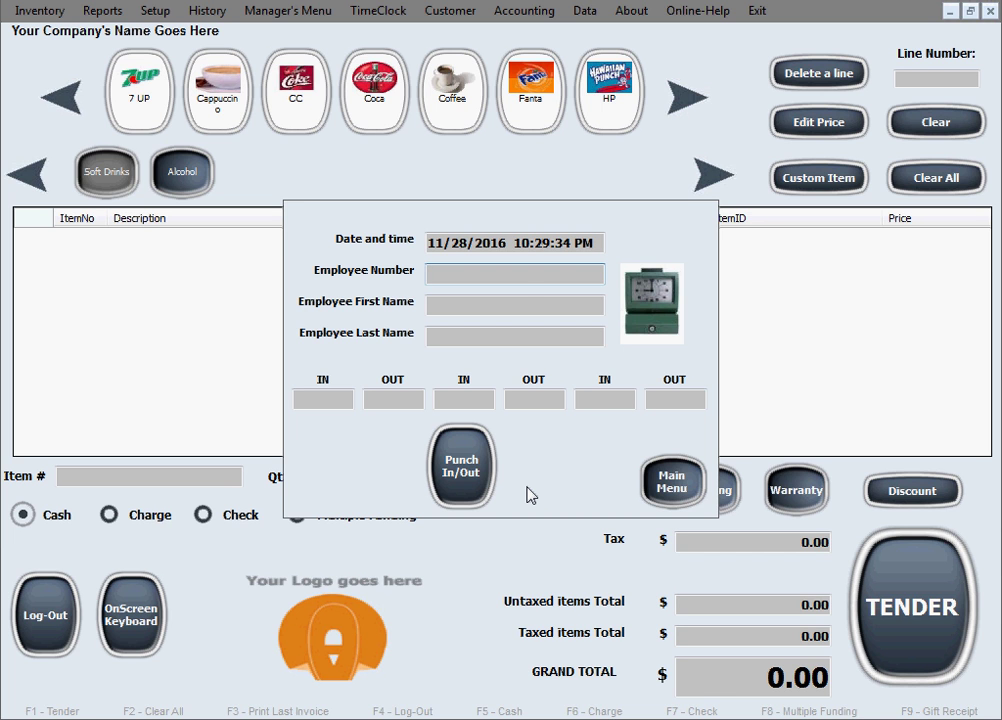
pyautogui.moveTo(476, 457)
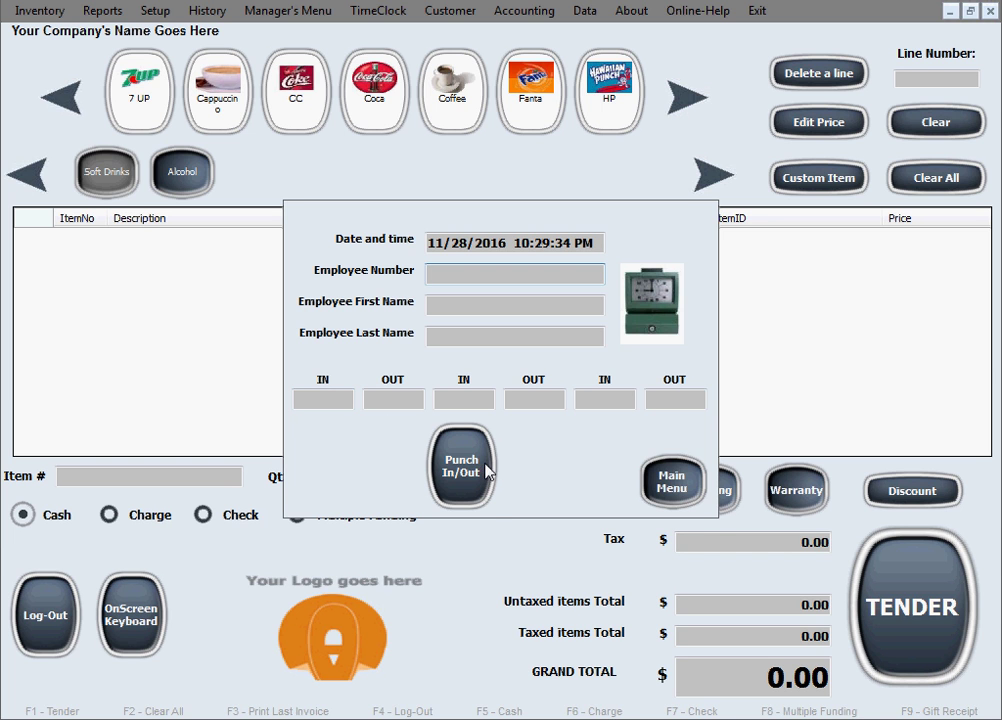
pyautogui.moveTo(460, 478)
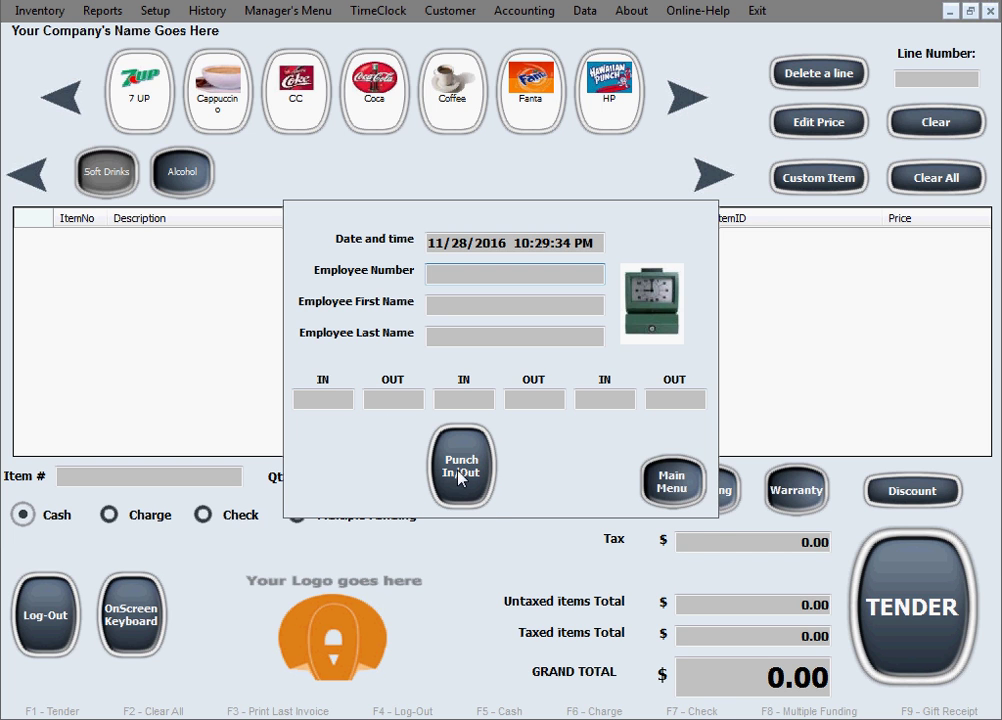
pyautogui.moveTo(542, 481)
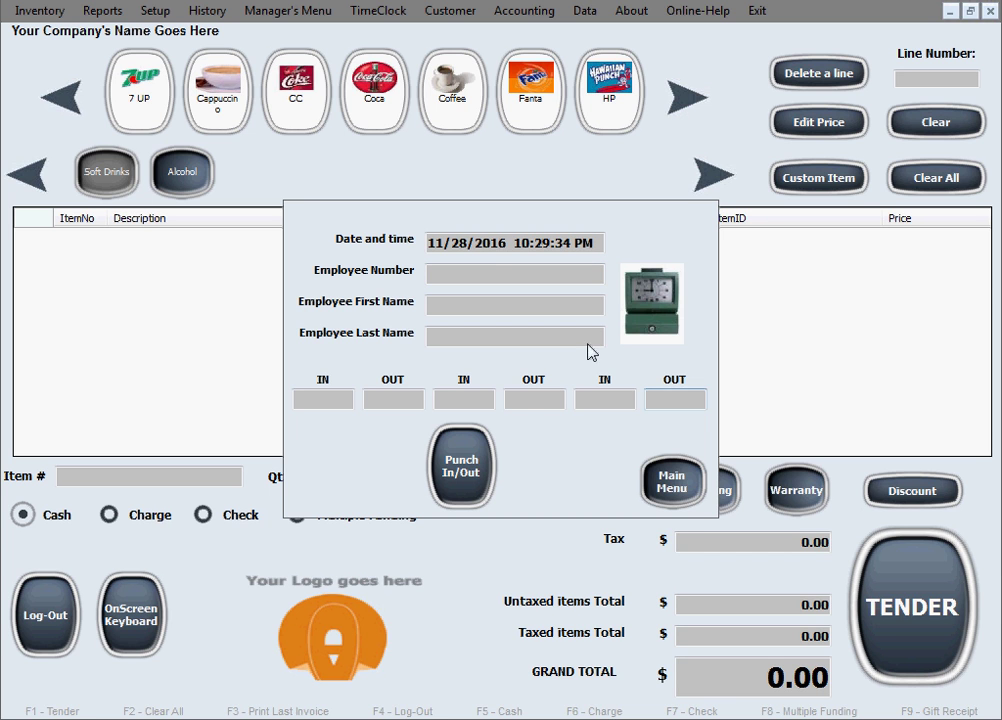
# Punch in employee 007 (John Doe), recording an IN time of 10:31:07
pyautogui.click(515, 273)
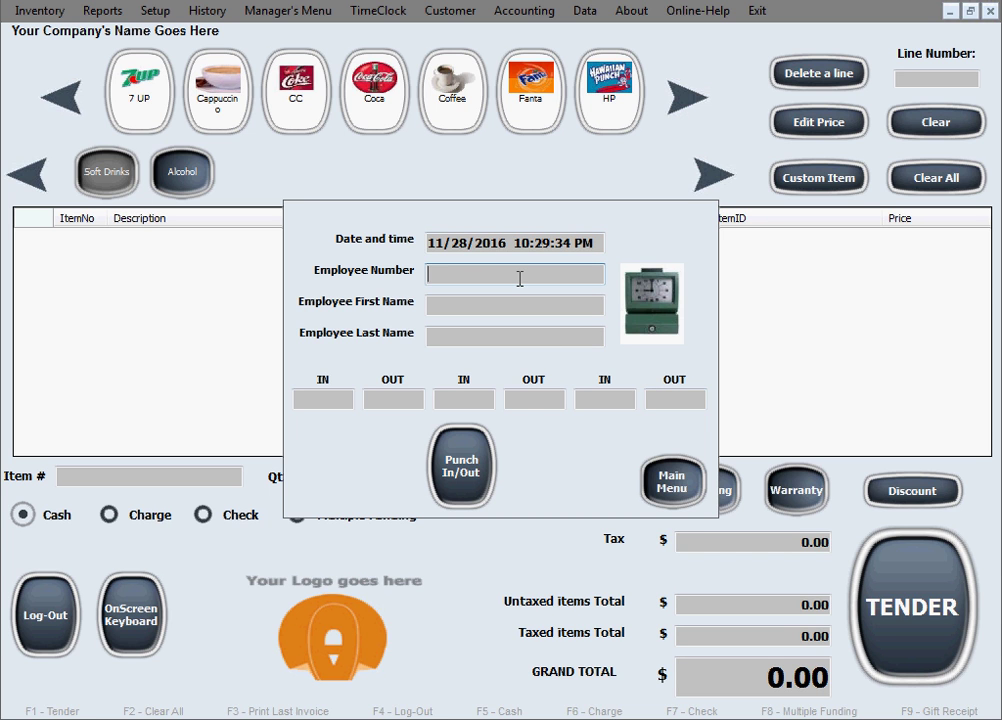
pyautogui.write('007')
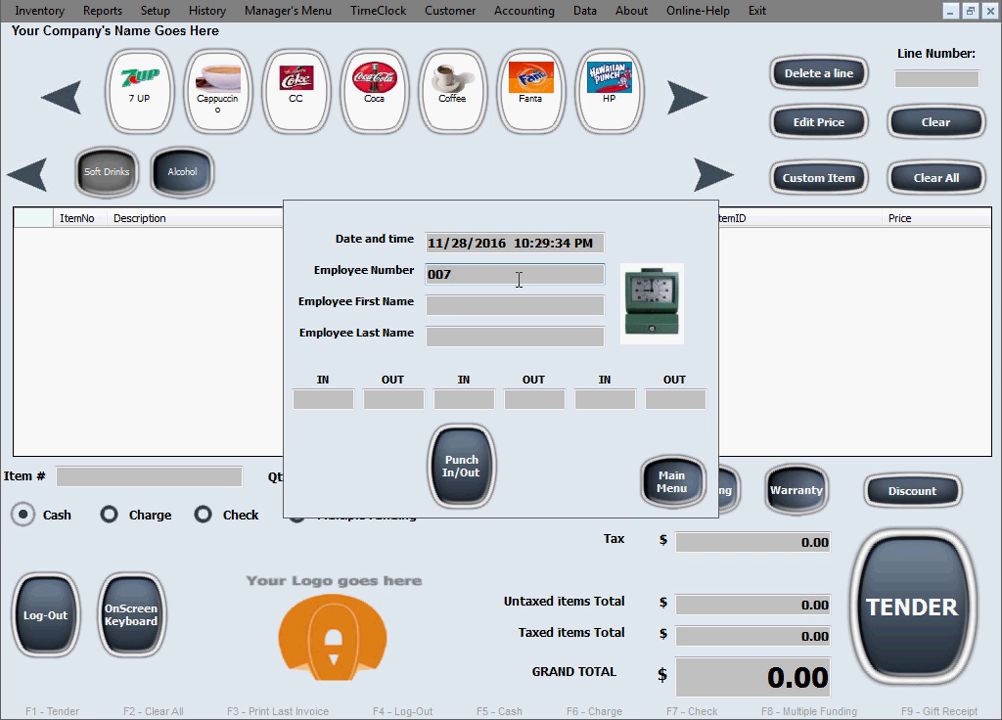
pyautogui.click(461, 467)
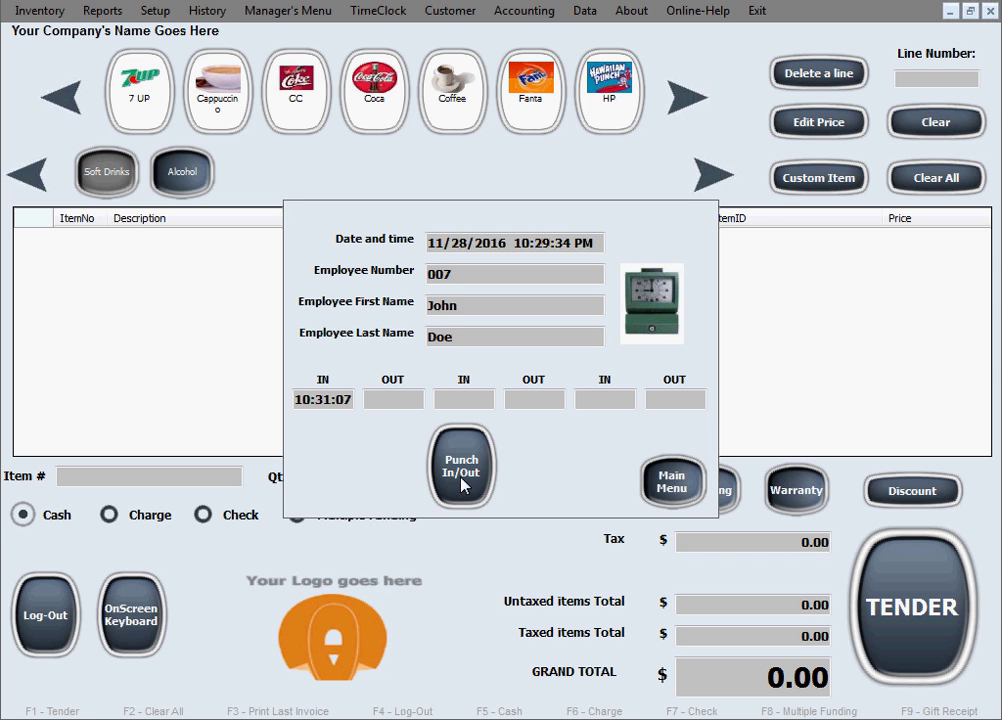
pyautogui.moveTo(361, 418)
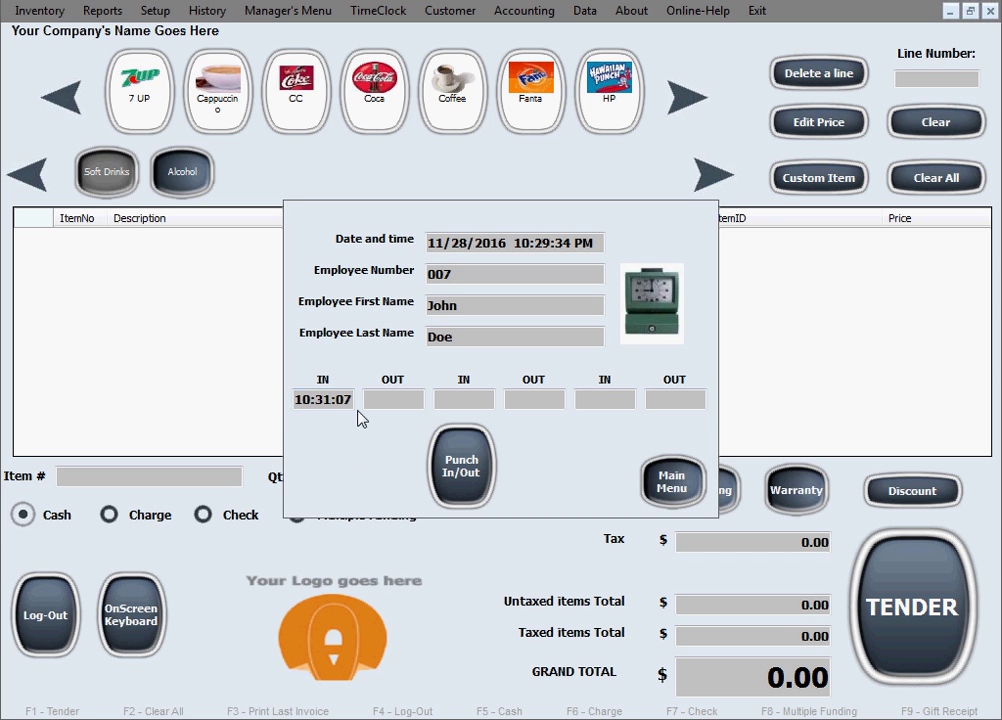
pyautogui.moveTo(703, 493)
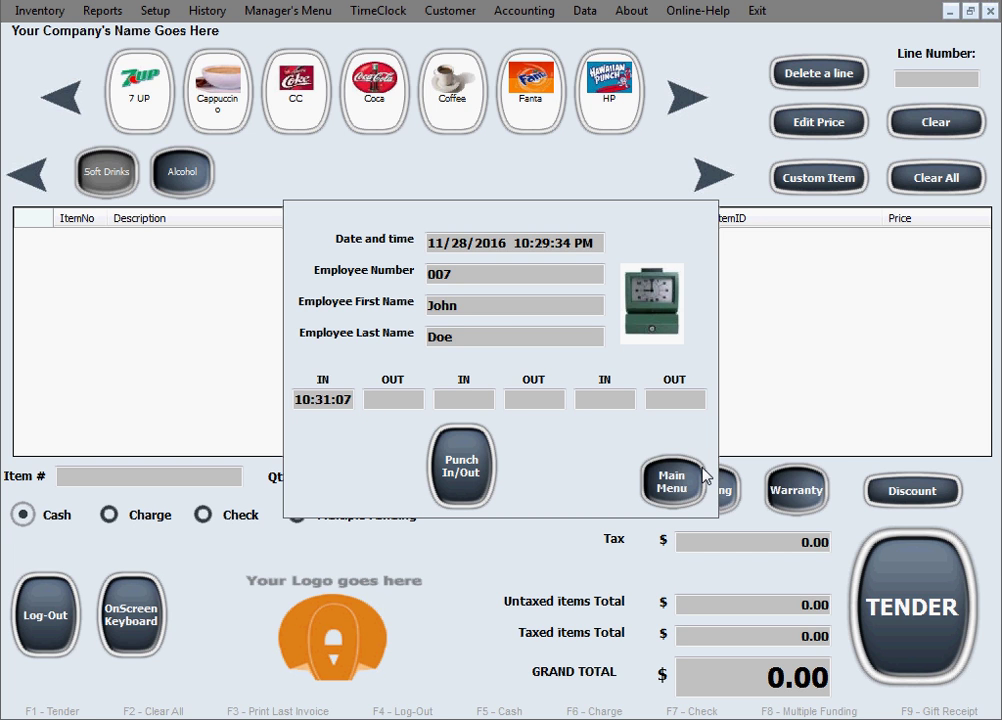
pyautogui.moveTo(692, 470)
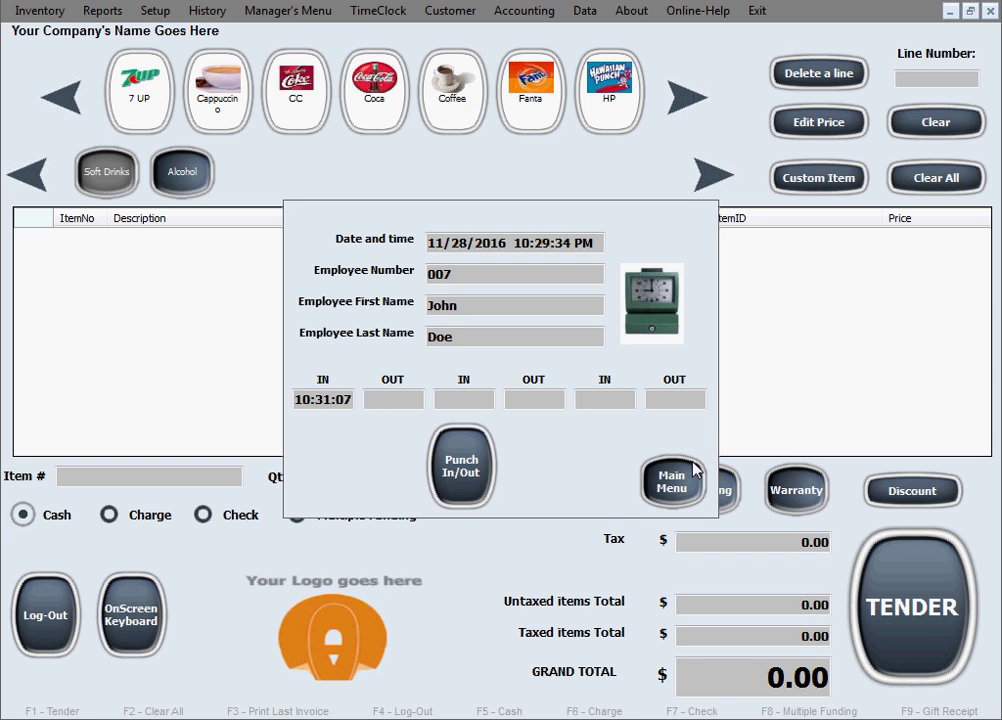
# Reopen the time clock and punch out employee 007 at 10:31:29
pyautogui.click(671, 480)
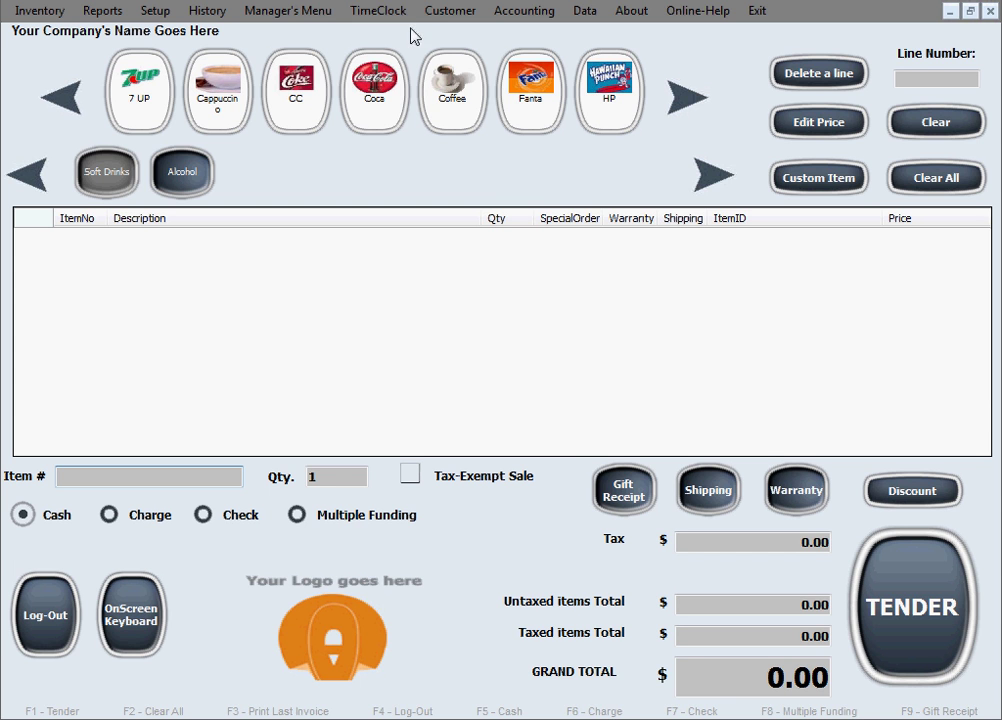
pyautogui.click(391, 11)
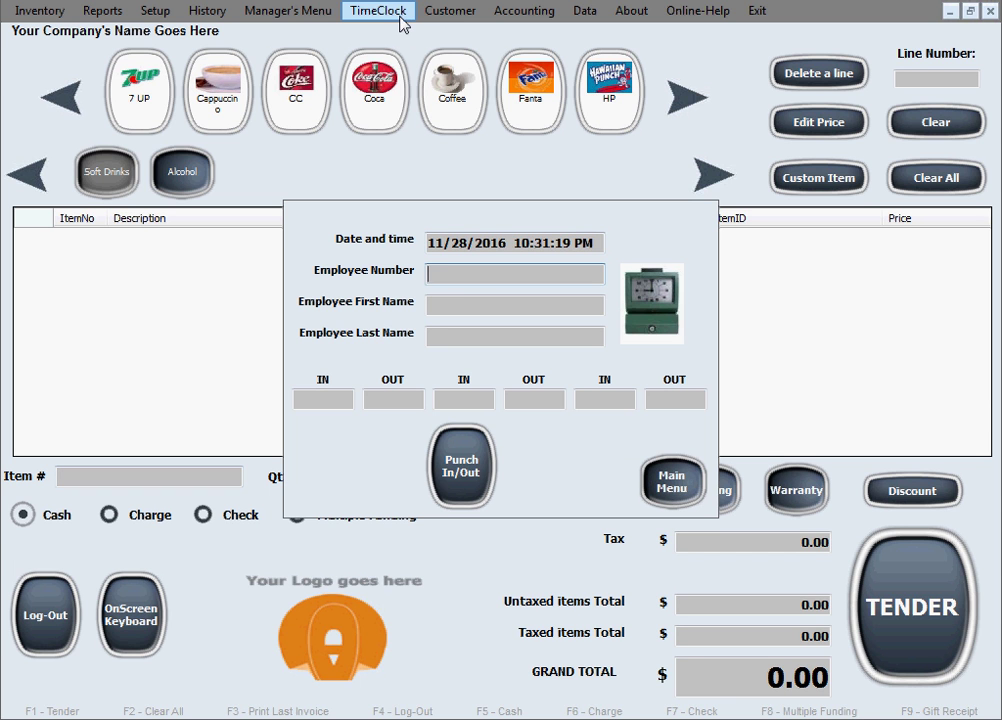
pyautogui.write('007')
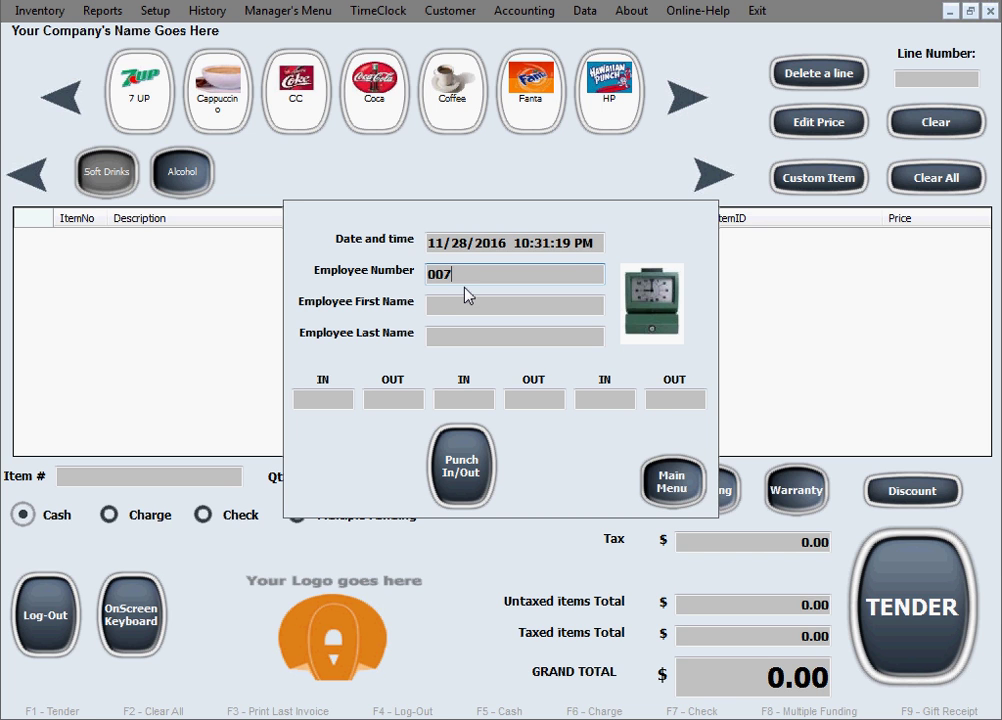
pyautogui.moveTo(459, 302)
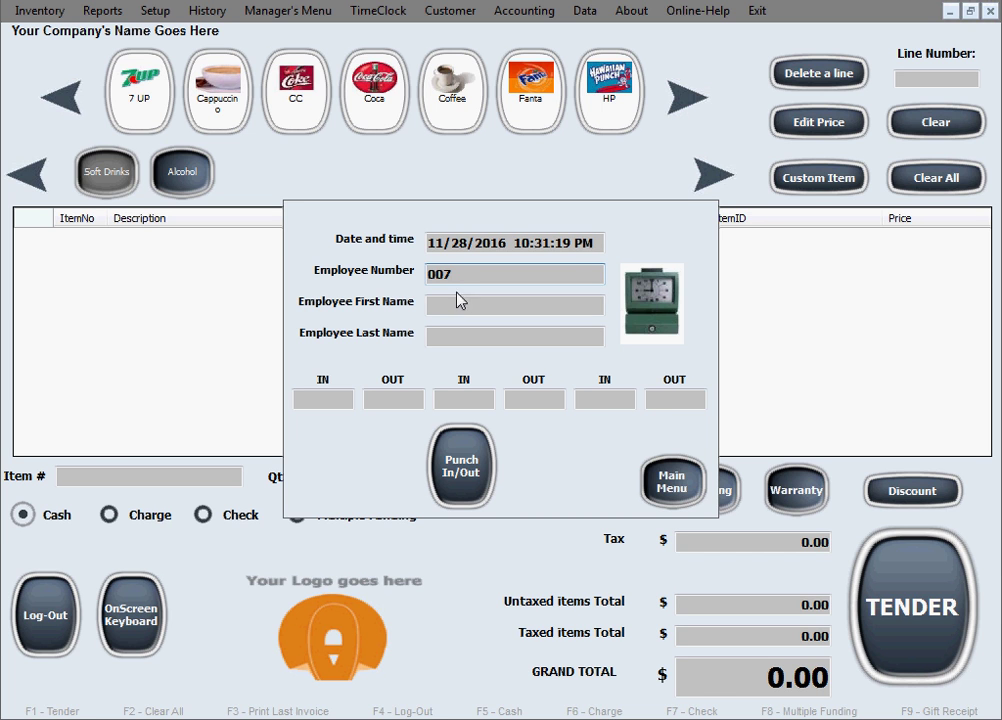
pyautogui.moveTo(470, 483)
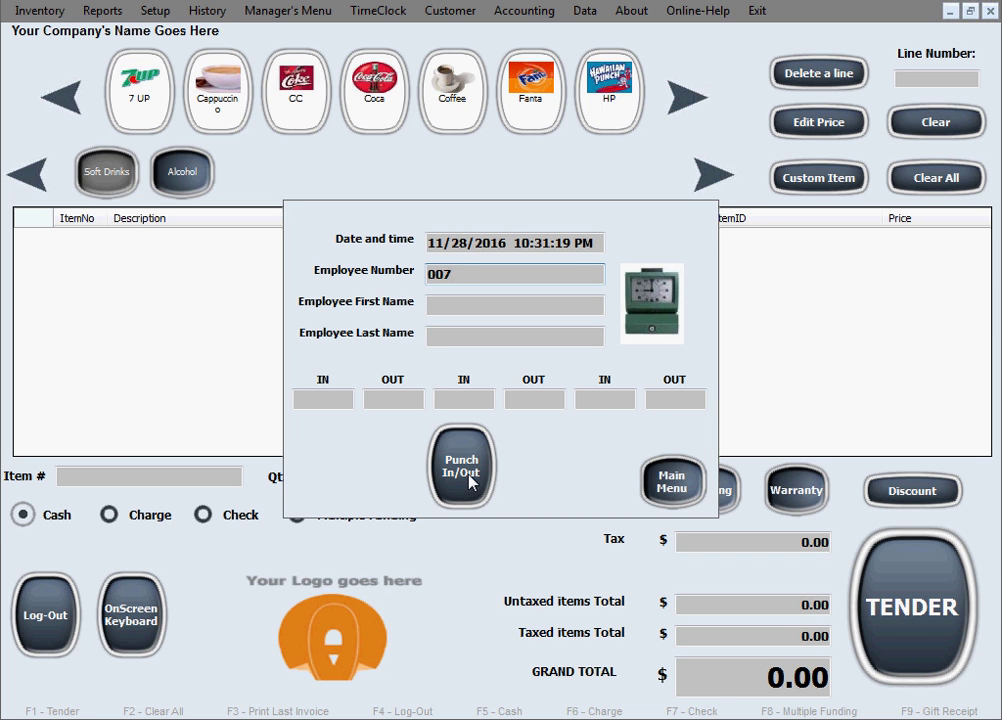
pyautogui.click(460, 472)
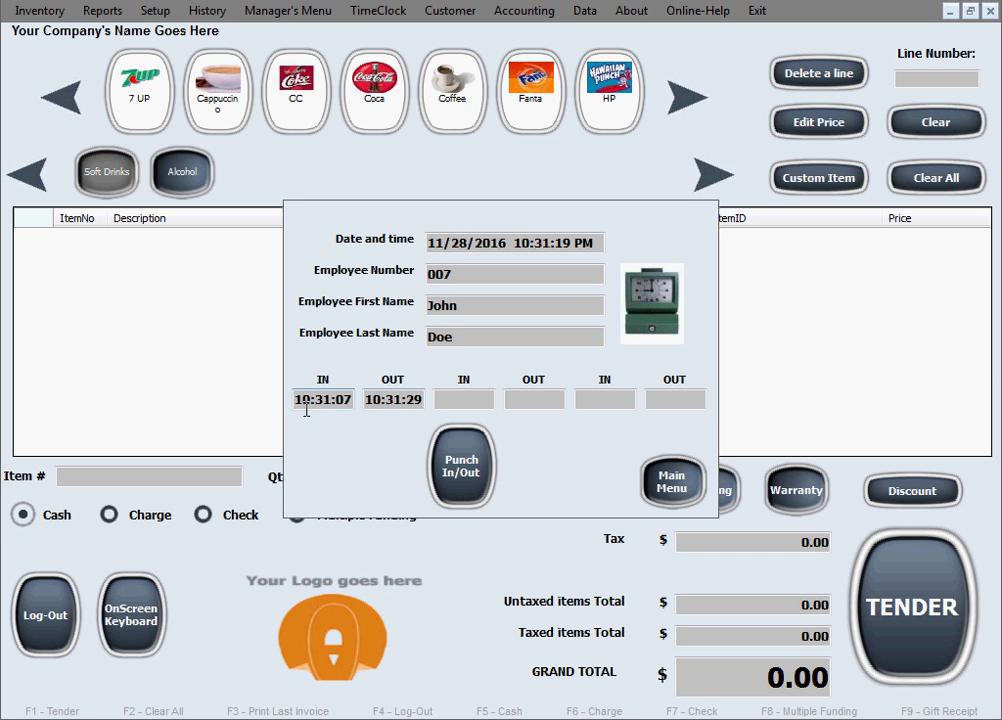
pyautogui.moveTo(367, 432)
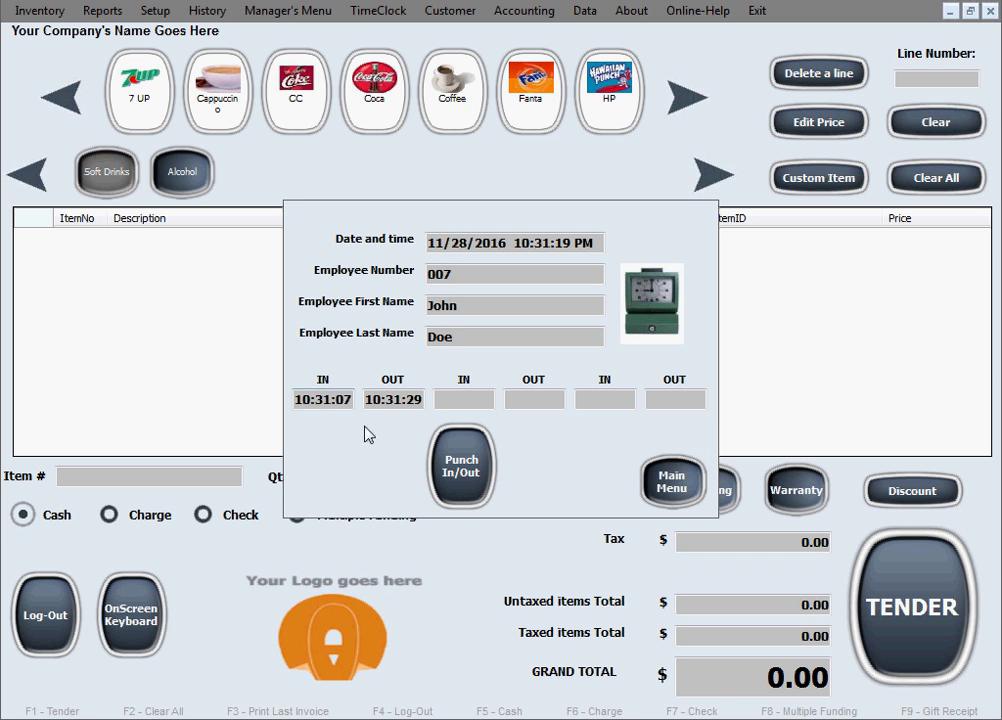
pyautogui.moveTo(415, 421)
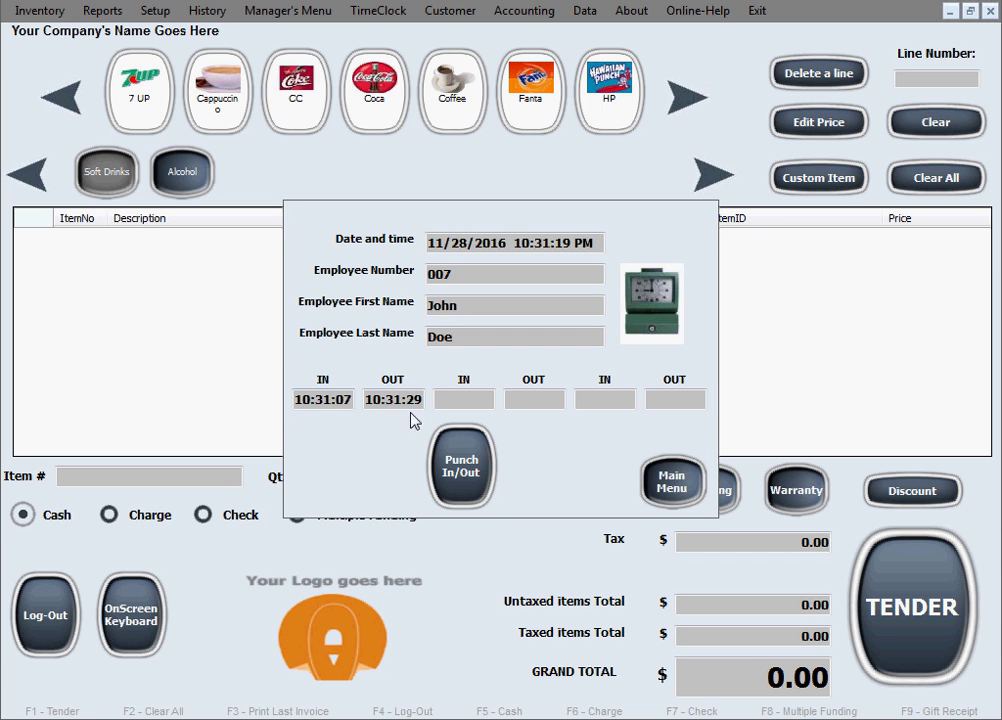
pyautogui.moveTo(340, 420)
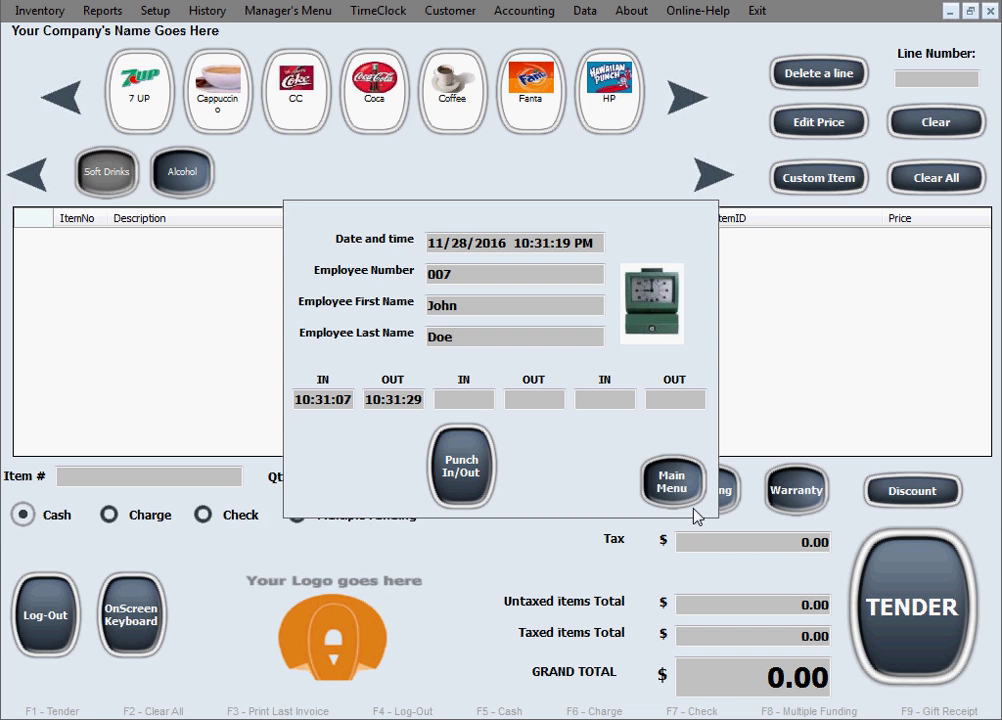
pyautogui.moveTo(676, 477)
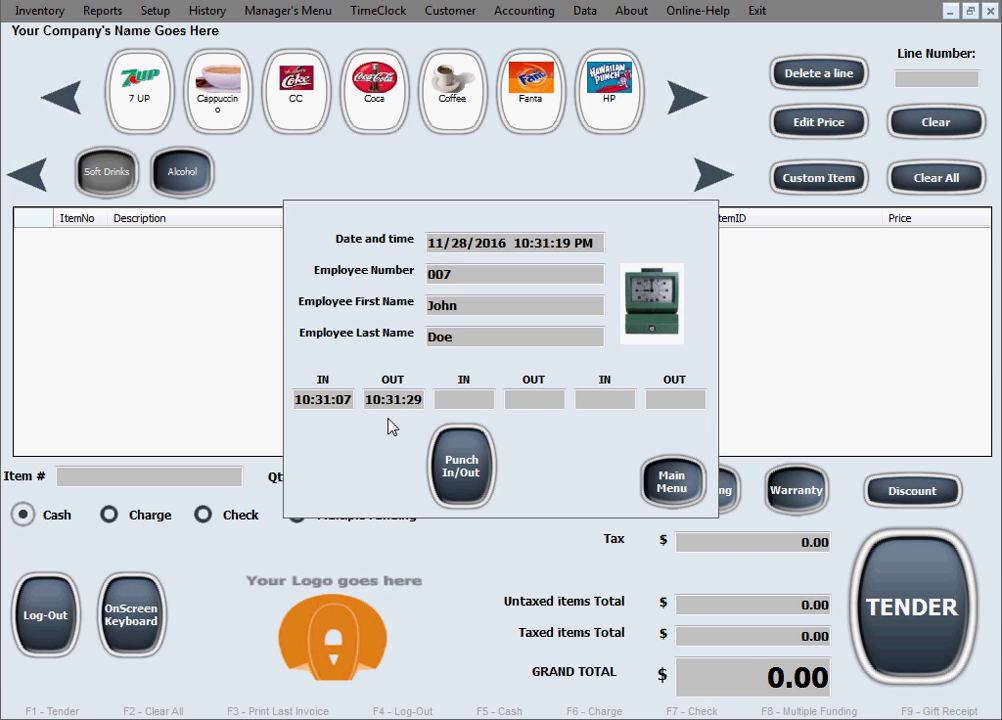
pyautogui.moveTo(675, 482)
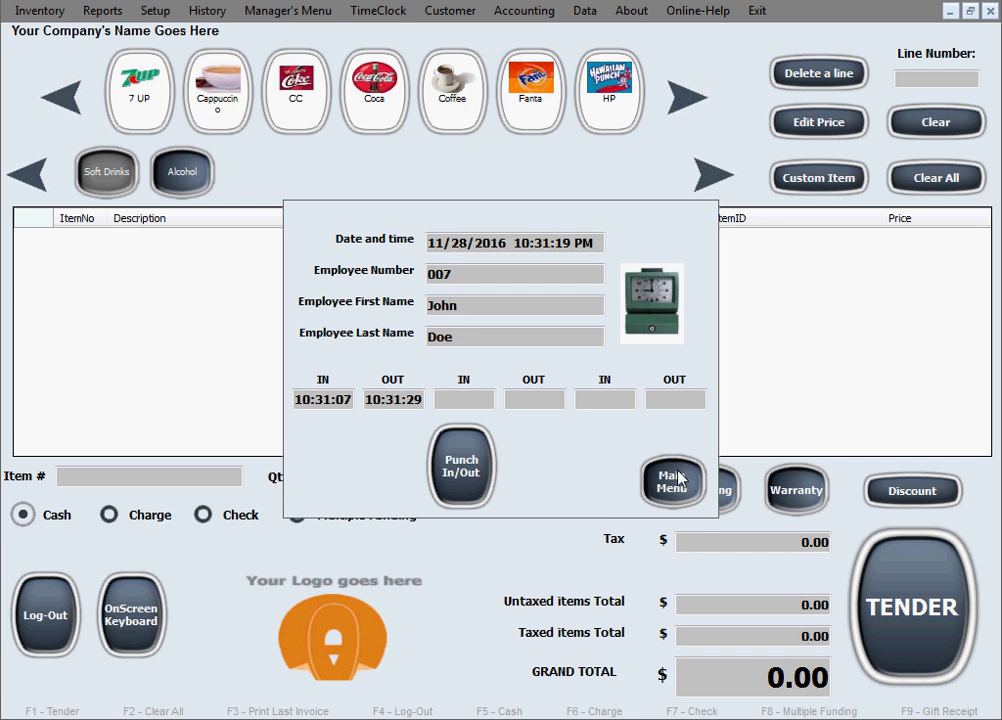
pyautogui.click(671, 480)
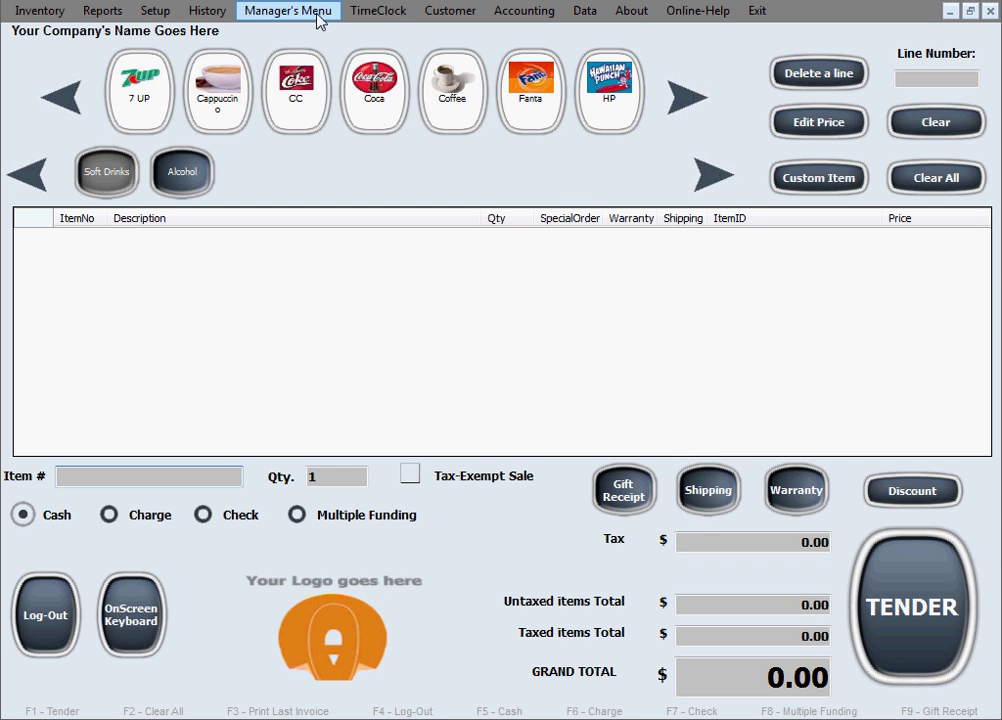
pyautogui.click(290, 11)
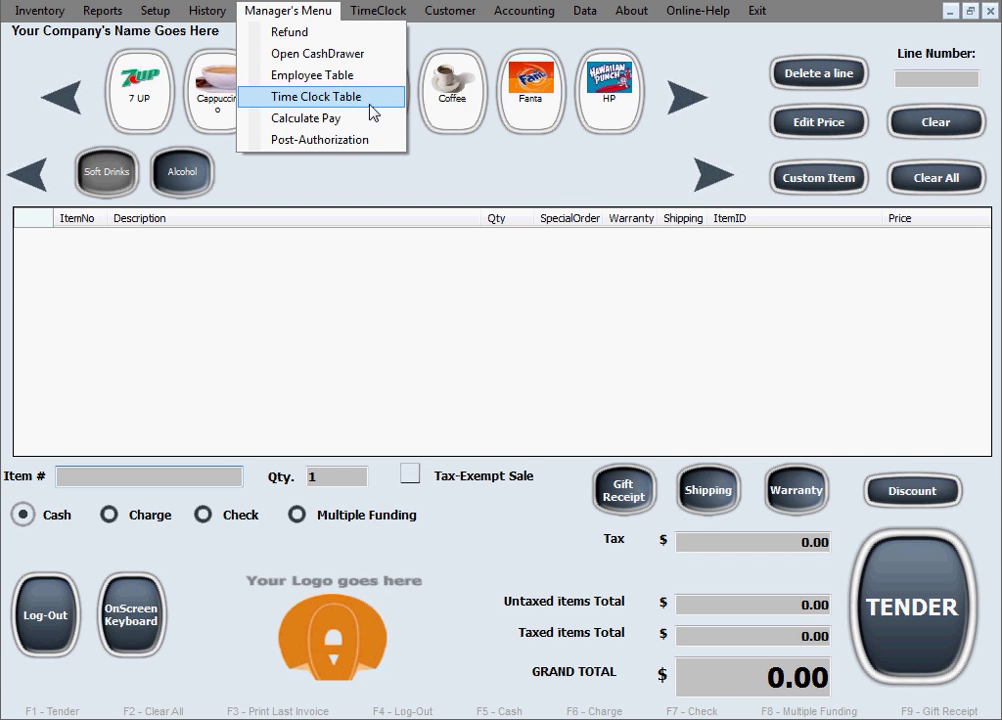
pyautogui.click(315, 97)
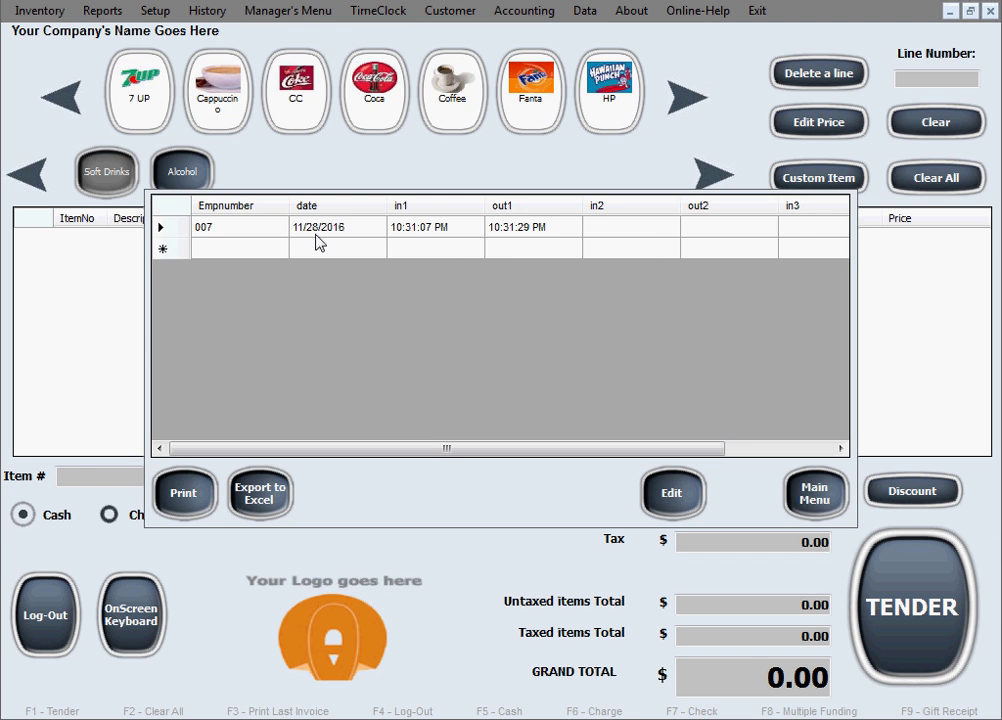
pyautogui.moveTo(286, 347)
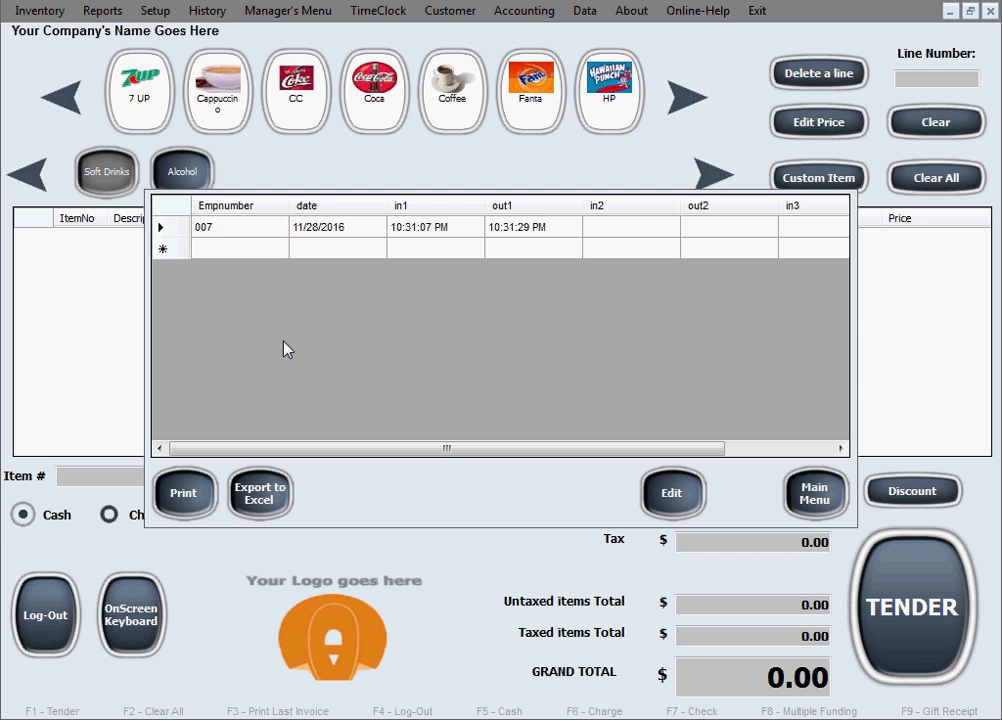
pyautogui.moveTo(276, 405)
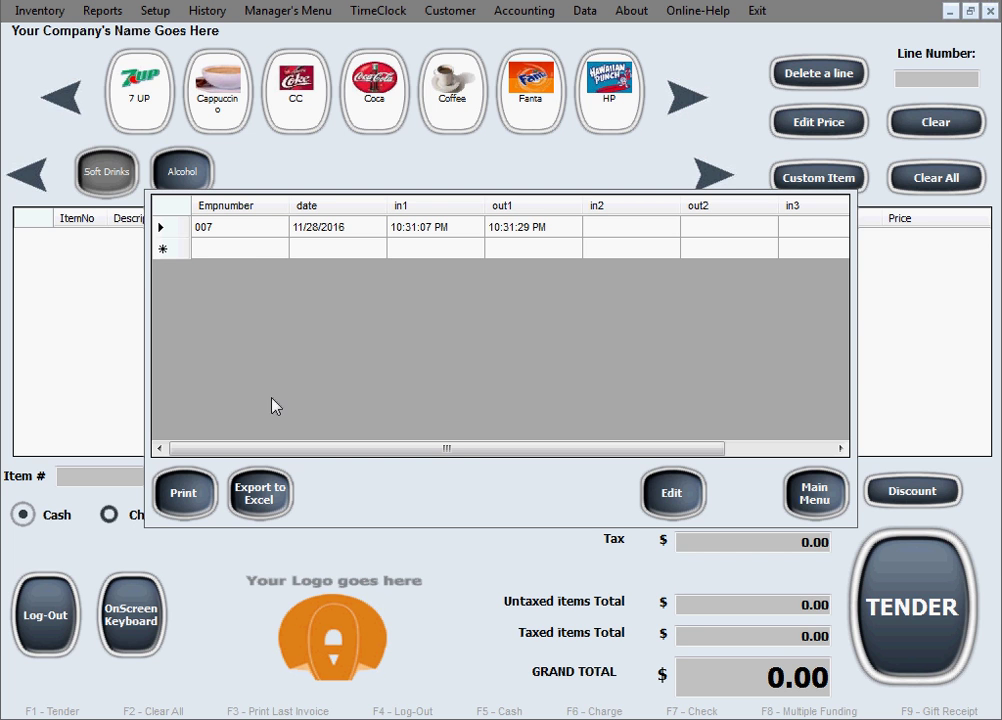
pyautogui.moveTo(203, 248)
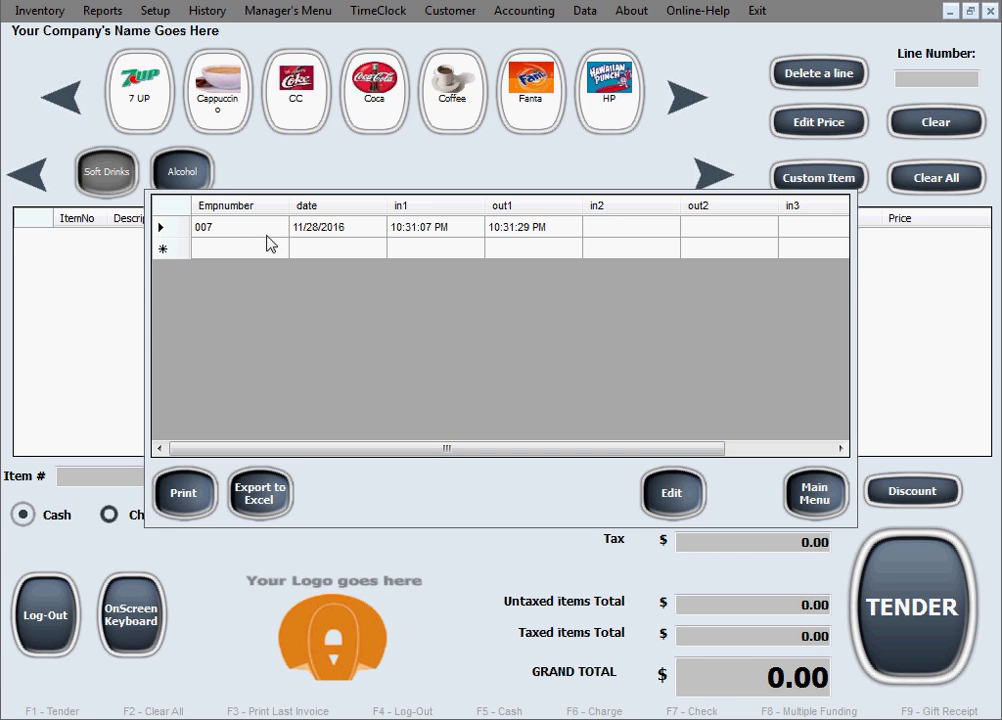
pyautogui.moveTo(203, 242)
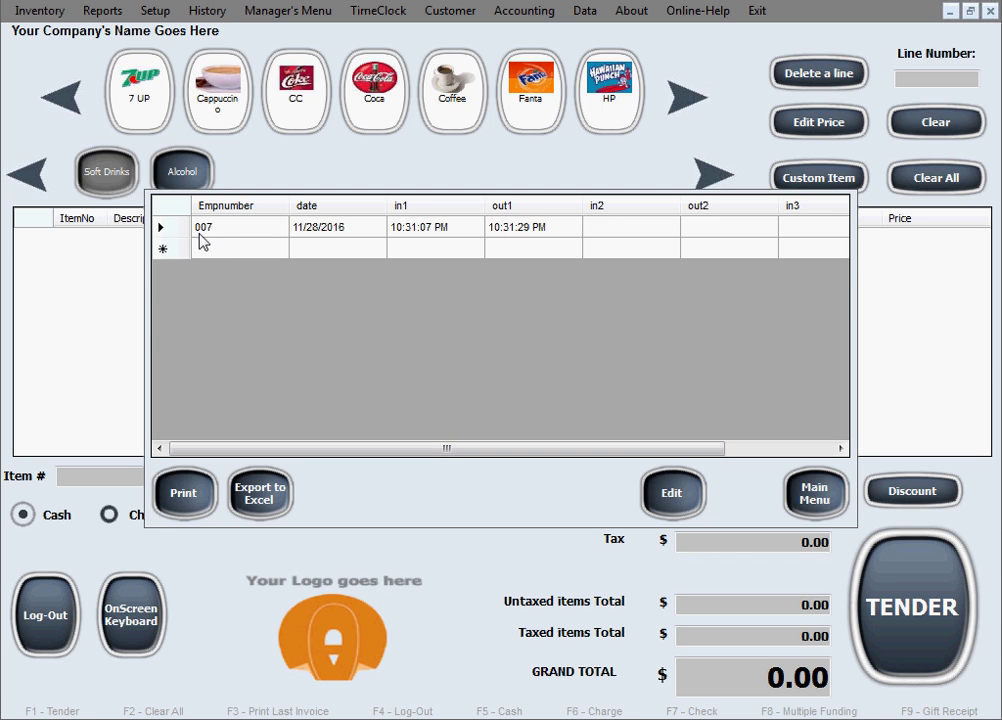
pyautogui.moveTo(295, 238)
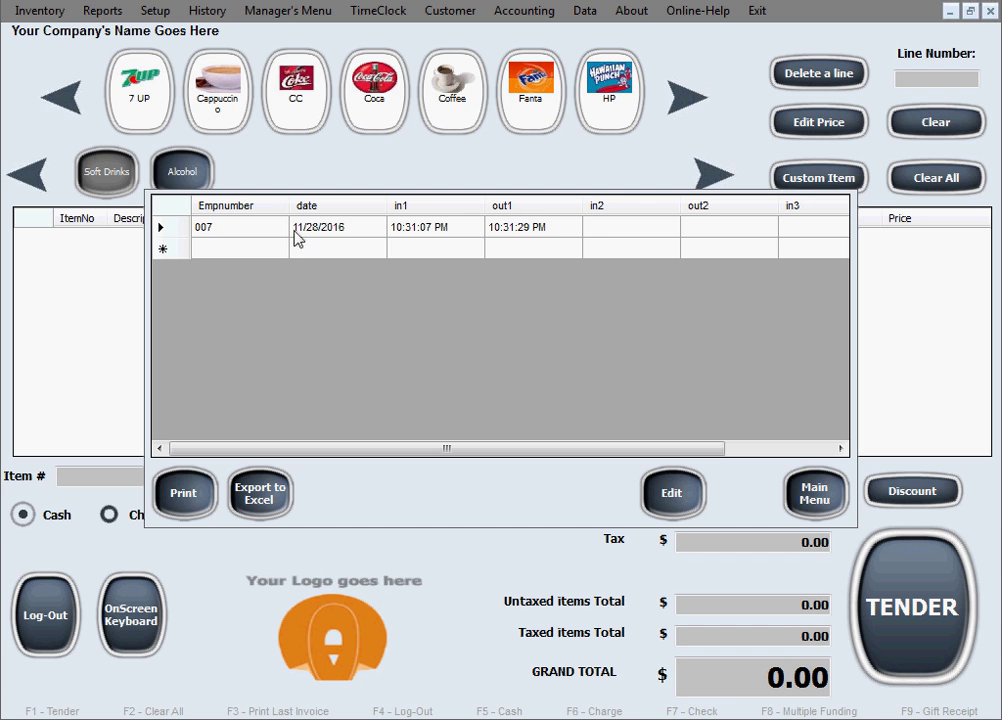
pyautogui.moveTo(445, 232)
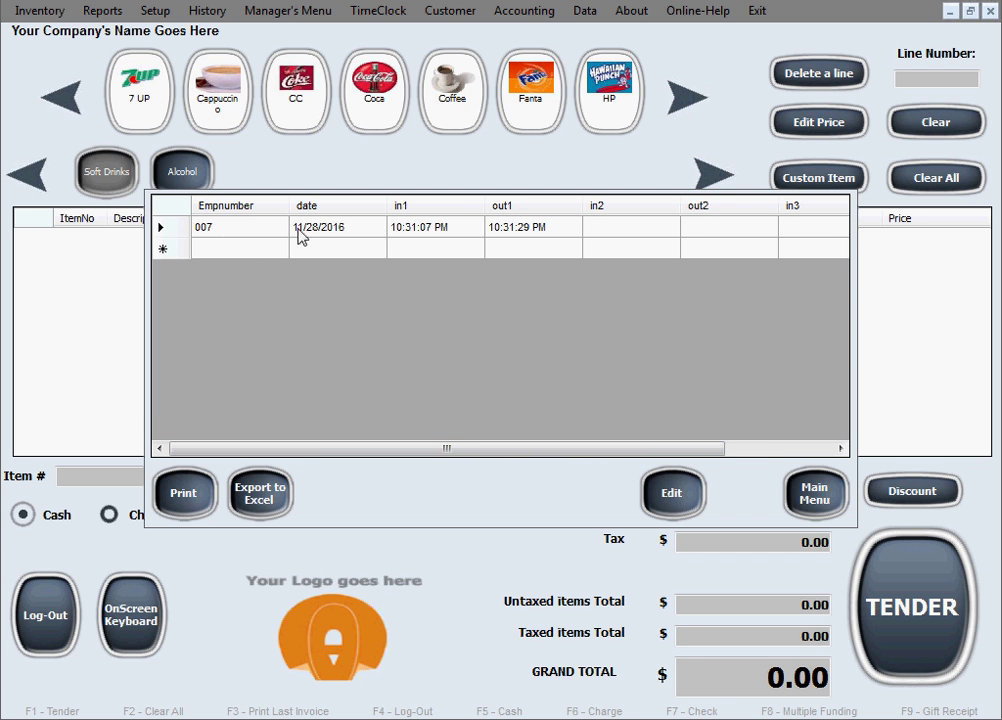
pyautogui.moveTo(258, 228)
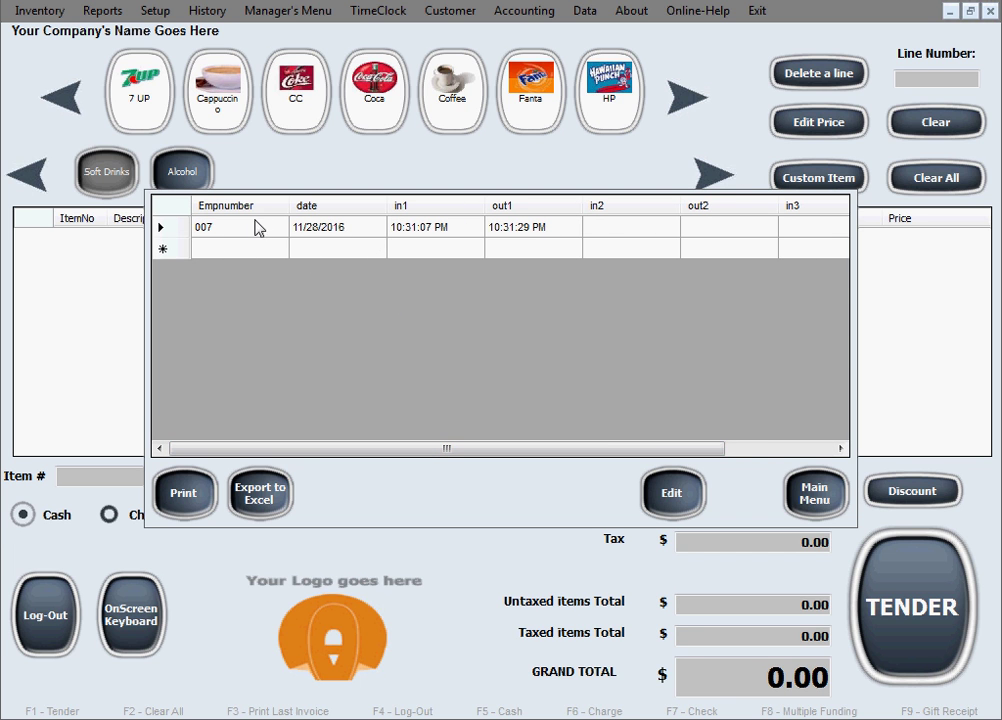
pyautogui.moveTo(557, 230)
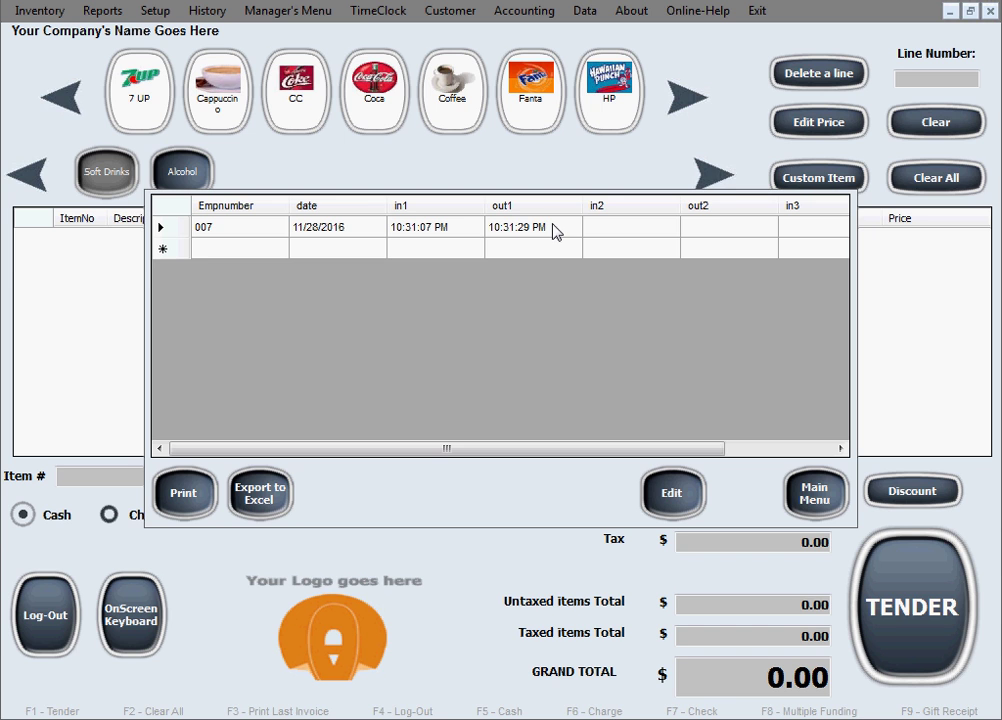
pyautogui.moveTo(498, 240)
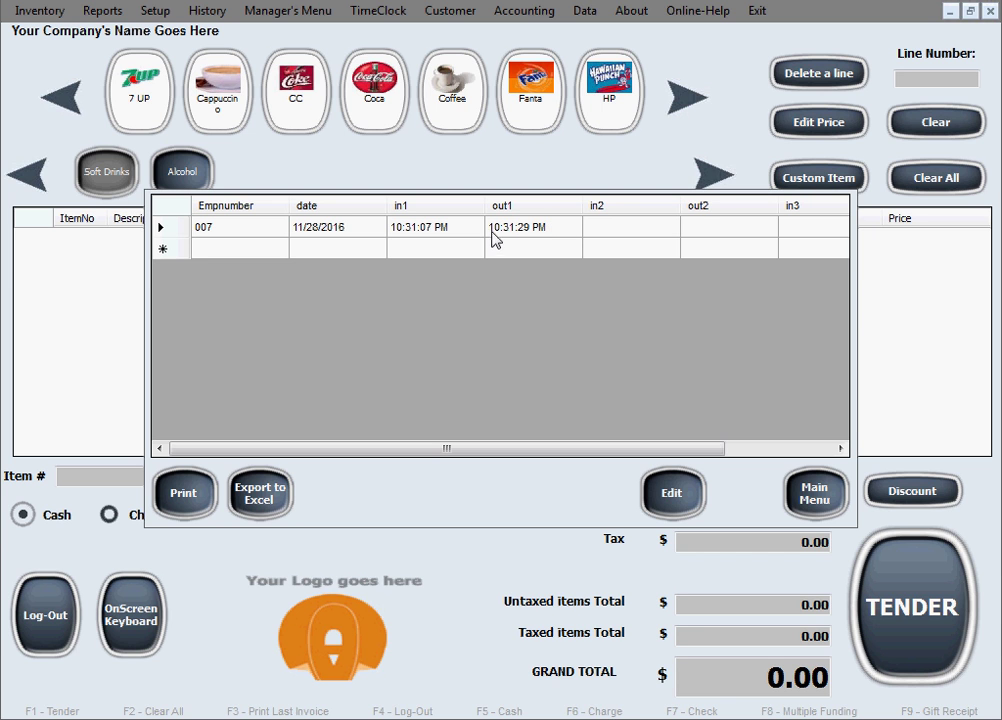
pyautogui.moveTo(504, 241)
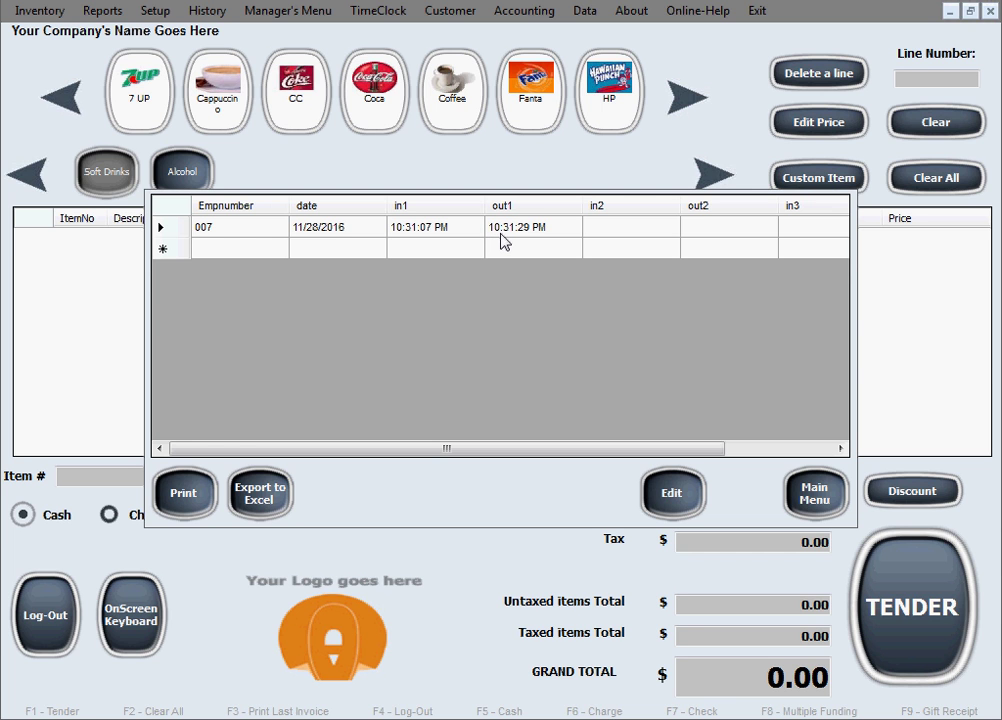
pyautogui.moveTo(204, 241)
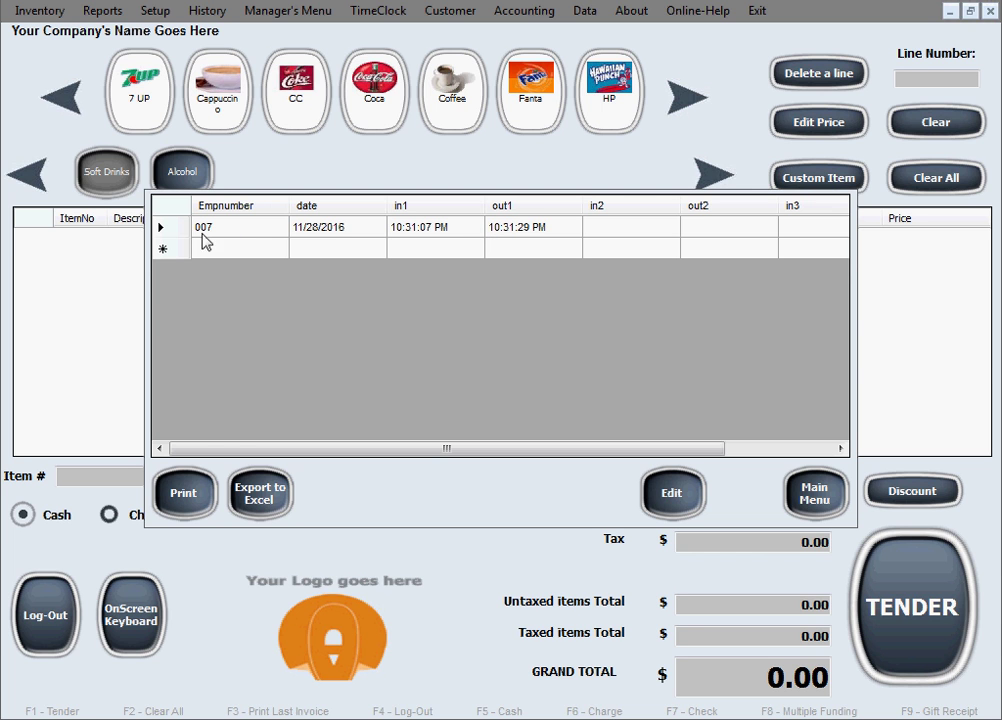
pyautogui.moveTo(293, 233)
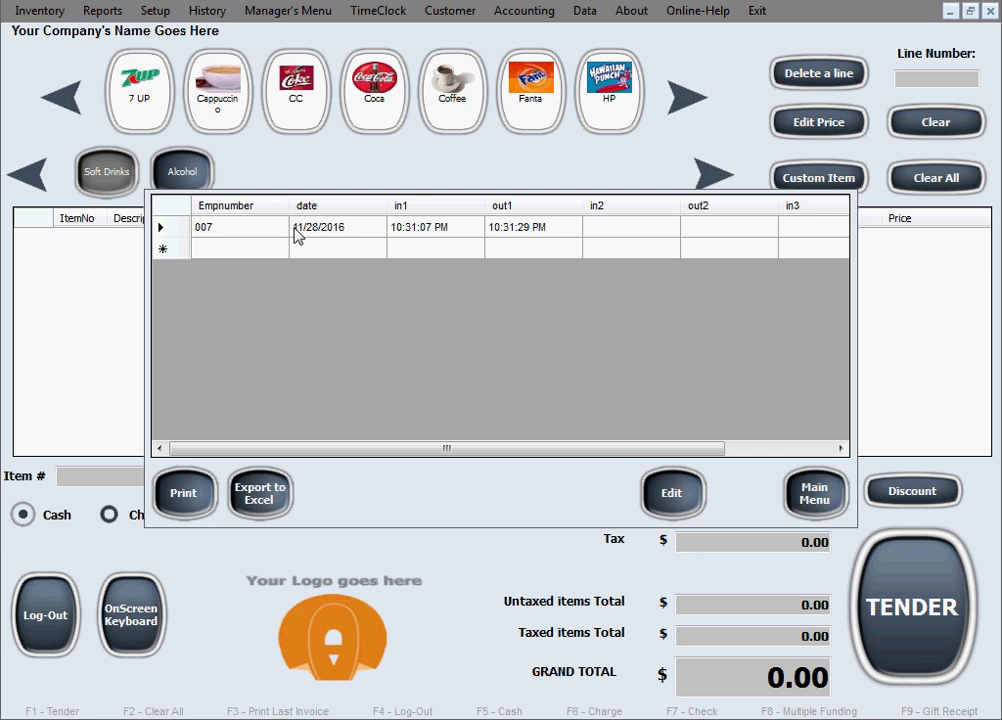
pyautogui.moveTo(618, 438)
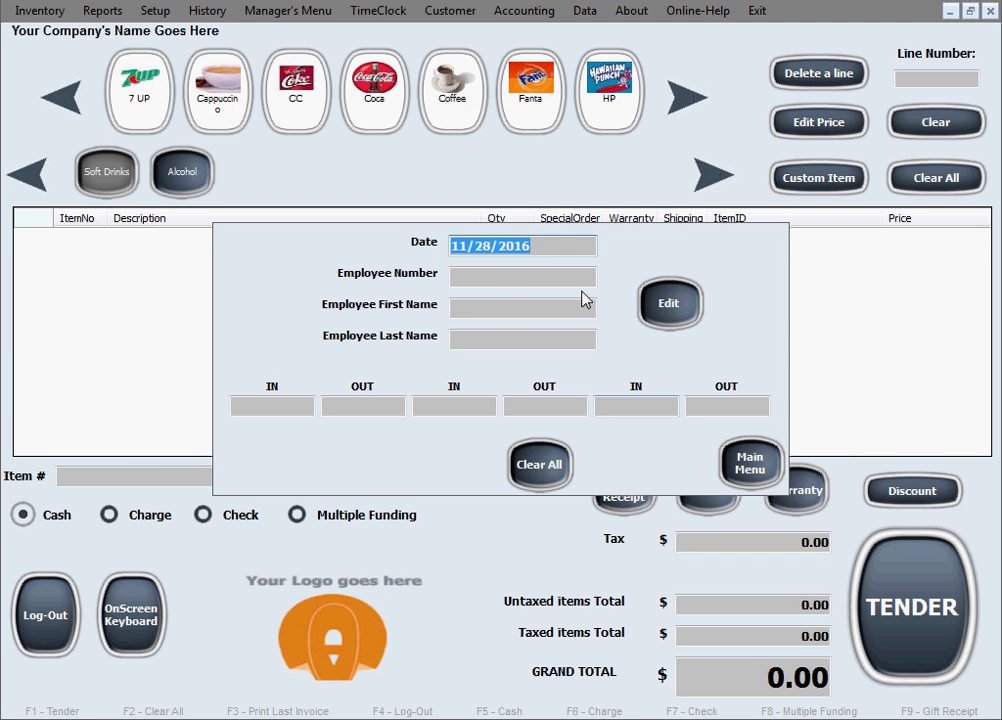
# Load employee 007's 11/28/2016 record: in 10:31:07 PM, out 10:31:29 PM
pyautogui.write('007')
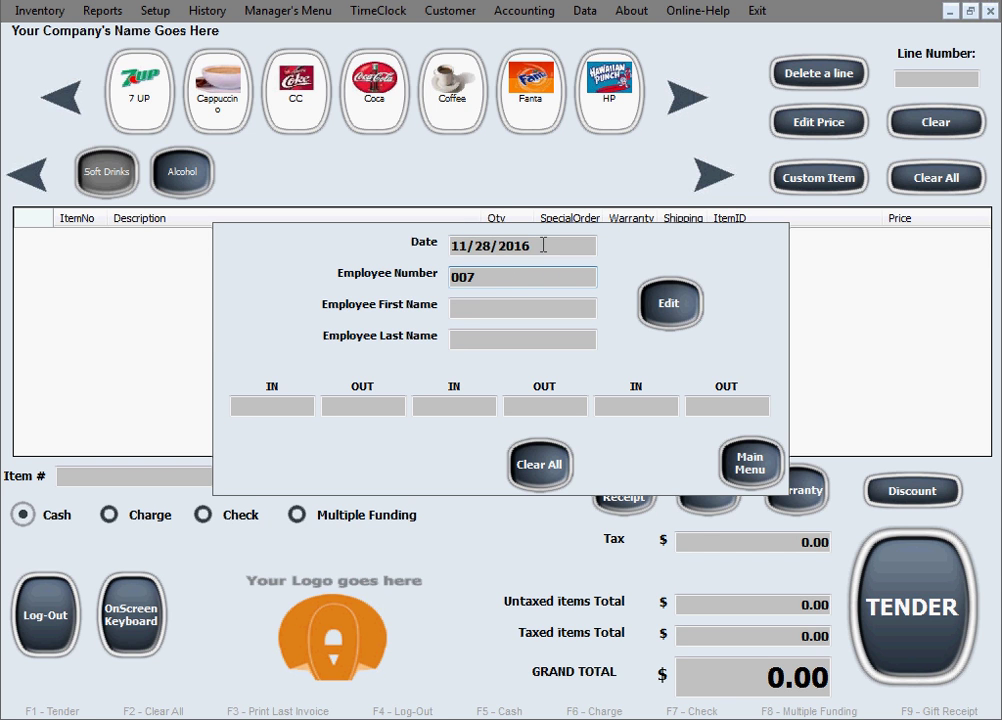
pyautogui.click(668, 303)
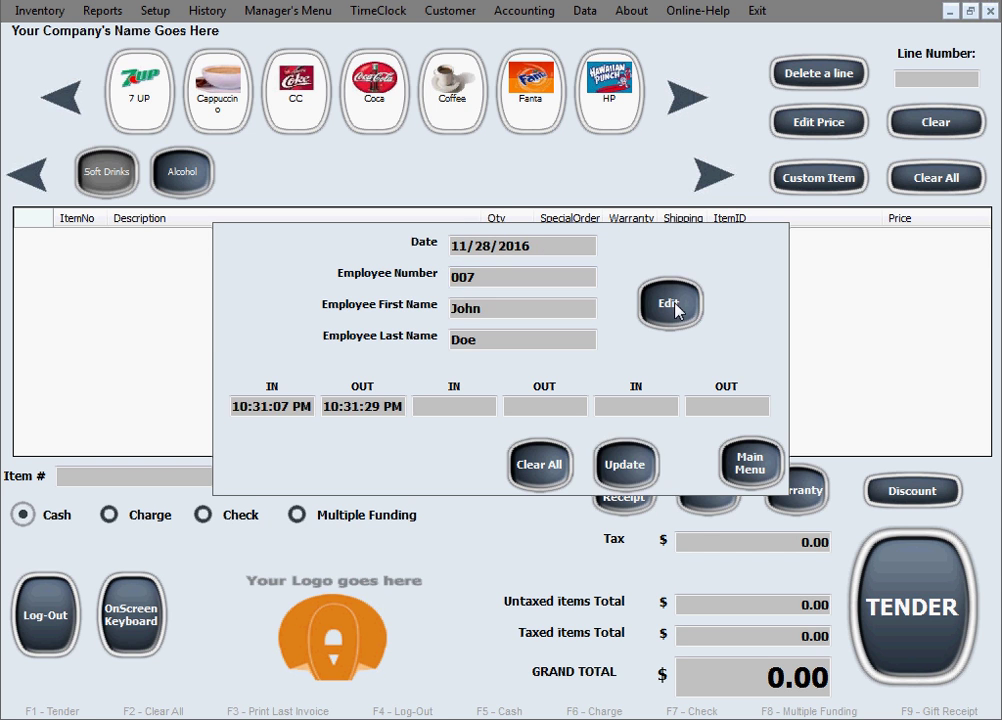
pyautogui.moveTo(351, 439)
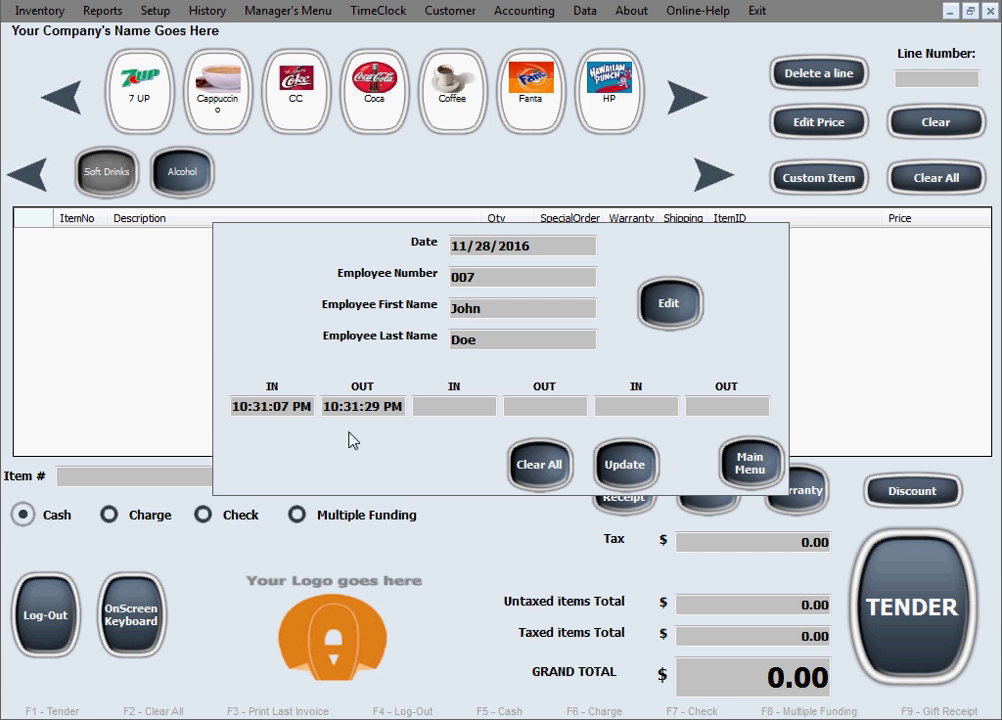
pyautogui.moveTo(308, 427)
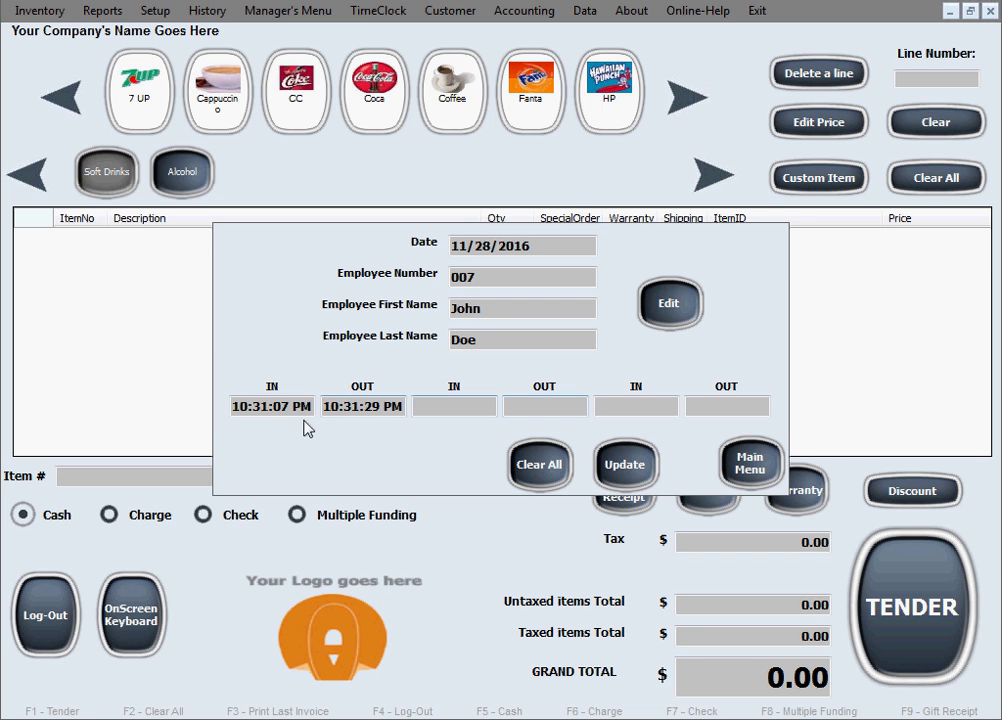
pyautogui.moveTo(353, 428)
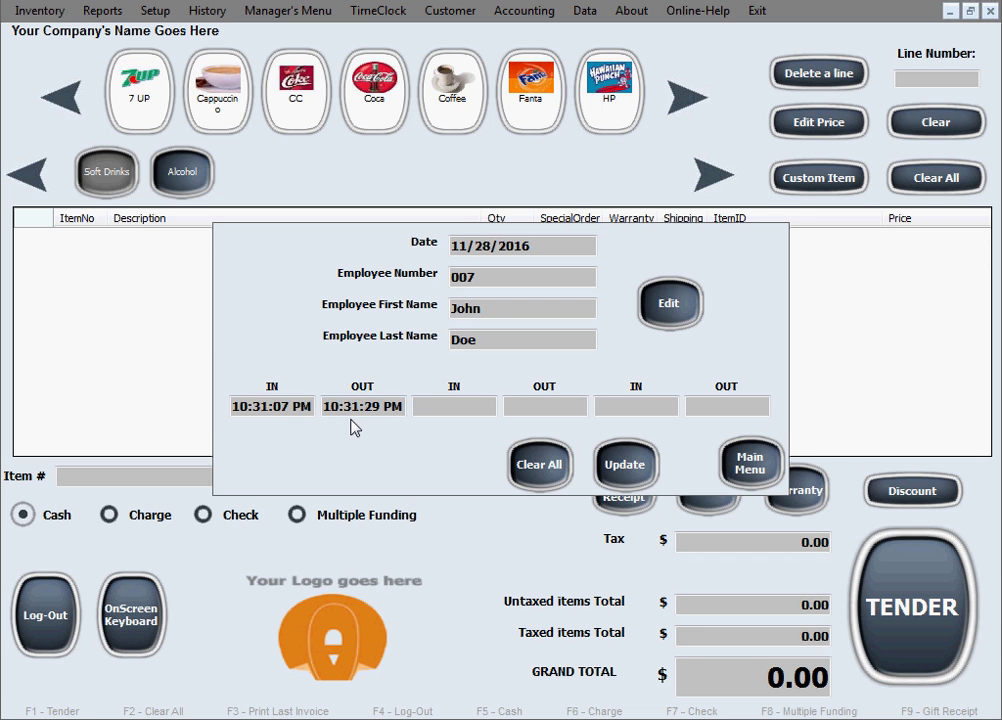
# Change John Doe's punch-out from 10:31:29 PM to 11:31:29 PM and confirm the update
pyautogui.click(362, 405)
pyautogui.write('1')
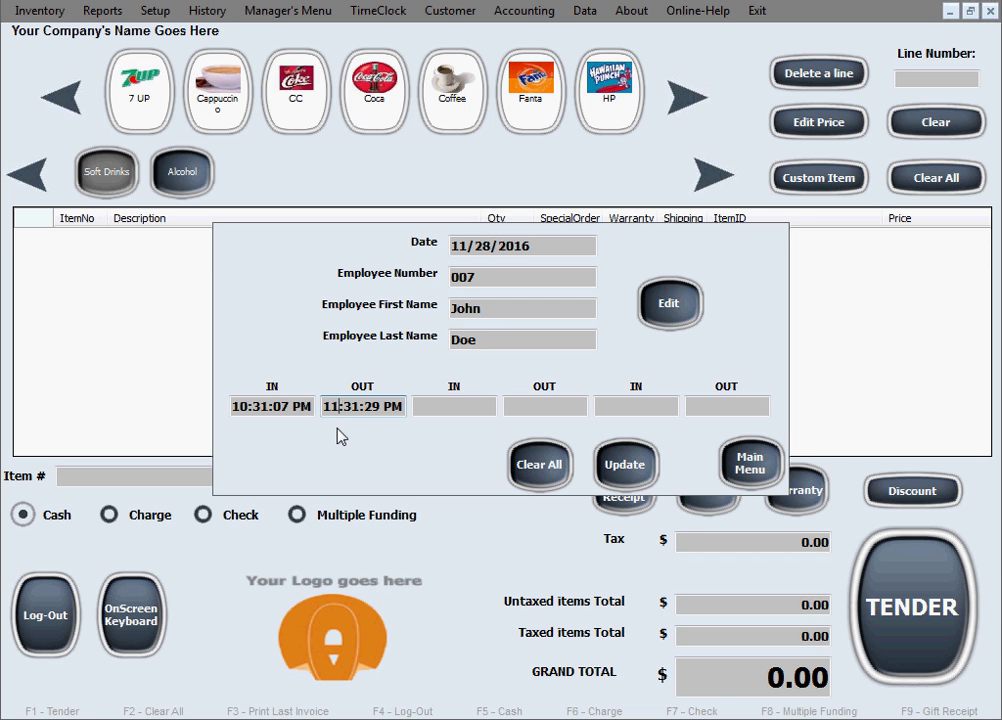
pyautogui.moveTo(662, 489)
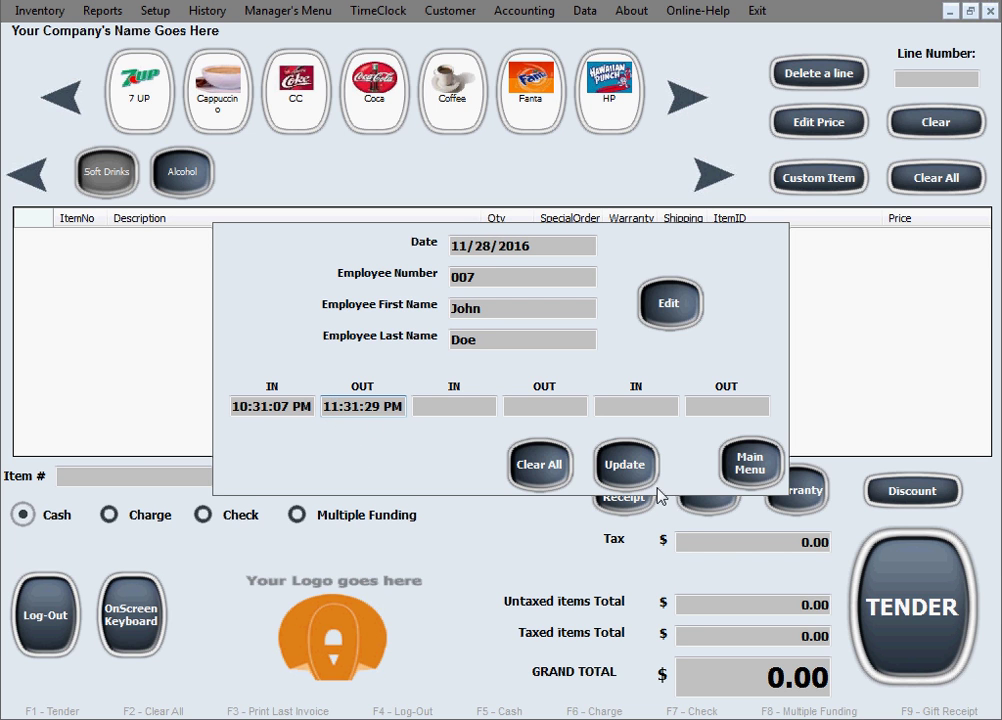
pyautogui.moveTo(632, 483)
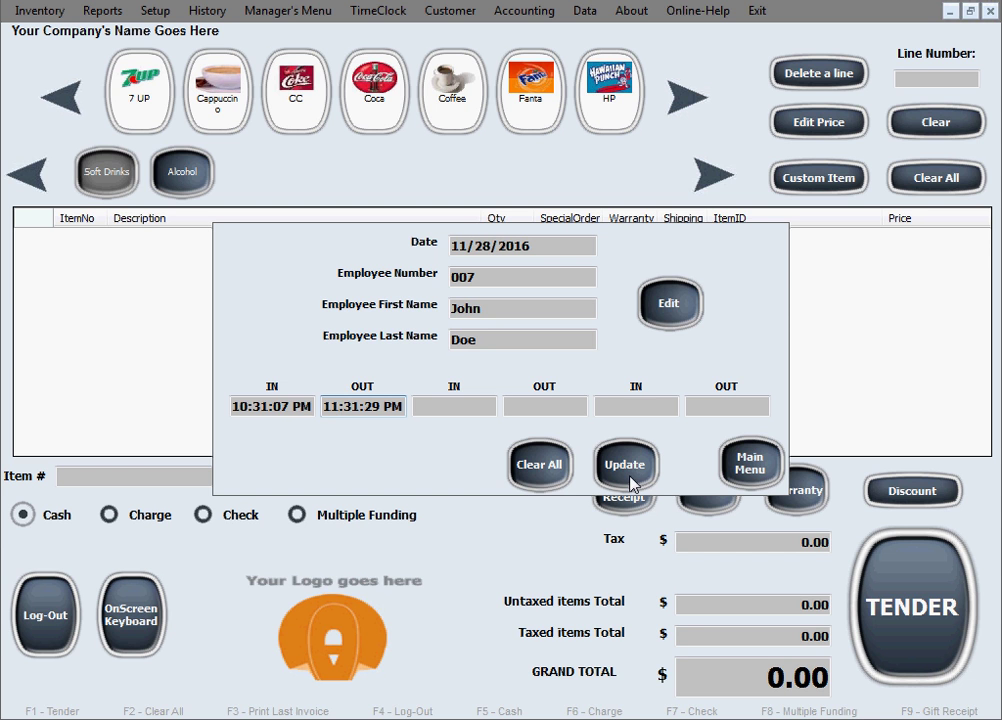
pyautogui.click(623, 464)
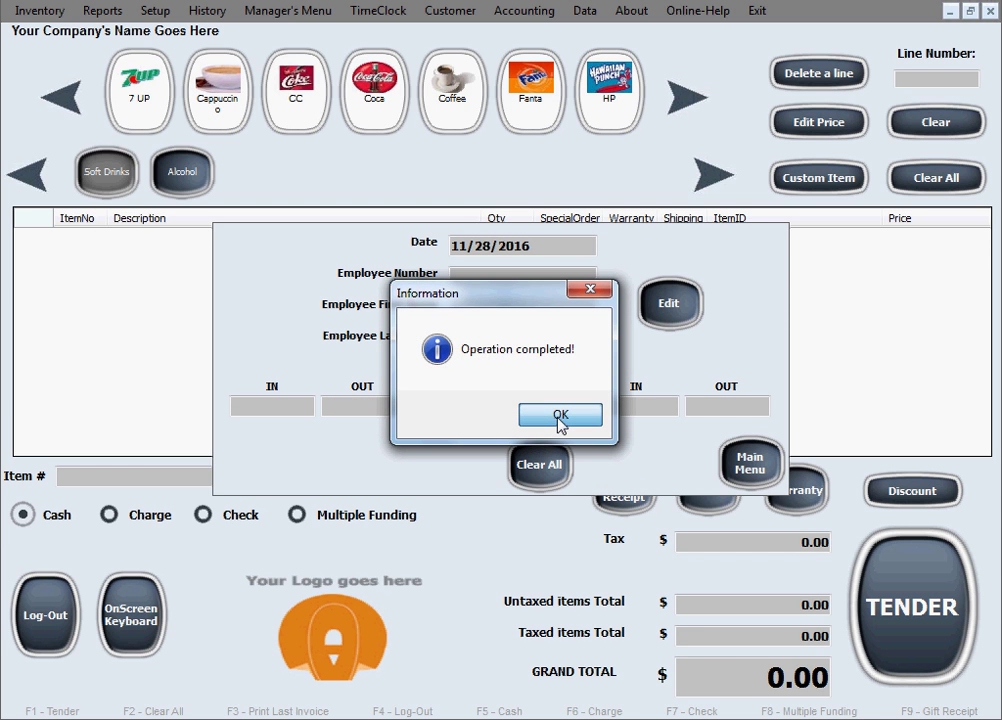
pyautogui.click(561, 415)
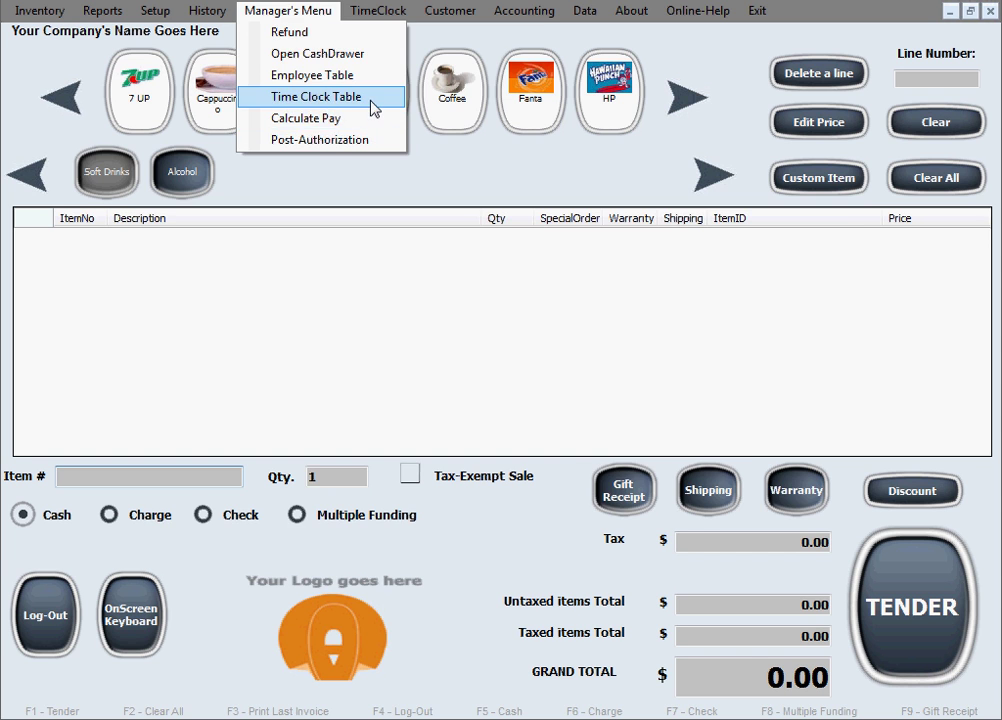
# Check out1 reads 11:31:29 PM in the Time Clock Table, then return to the sales screen
pyautogui.click(315, 97)
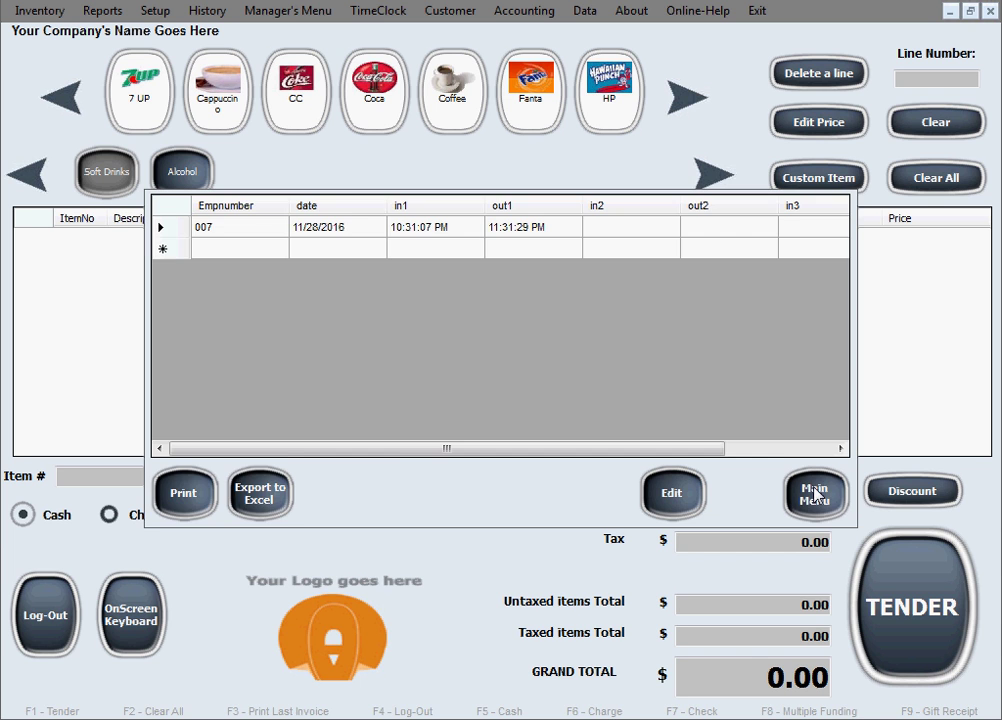
pyautogui.click(813, 492)
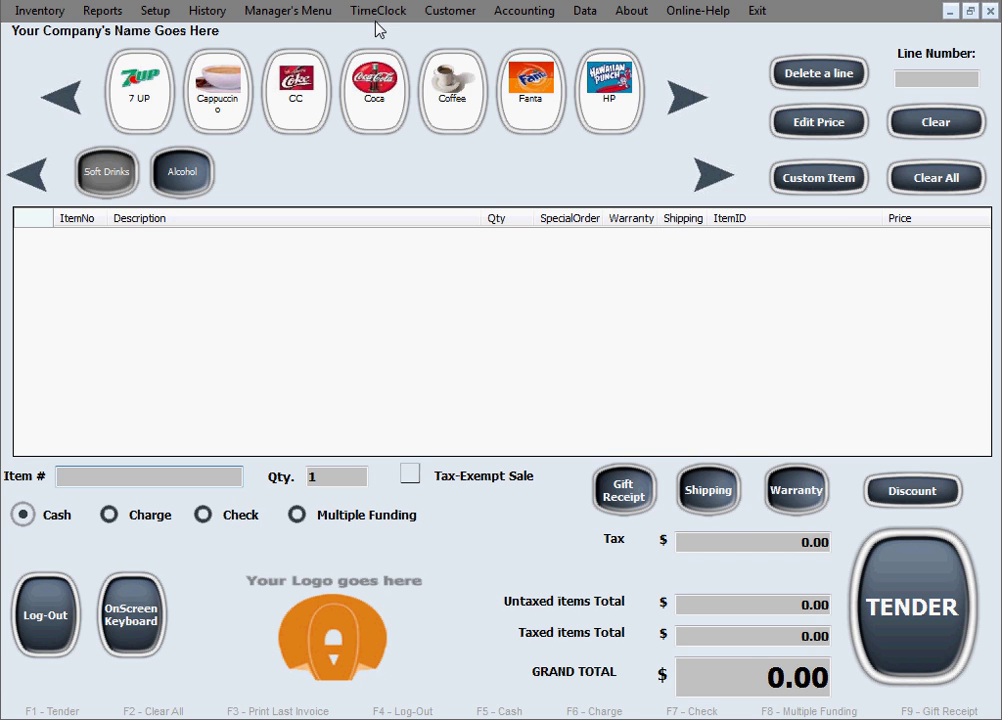
pyautogui.moveTo(823, 415)
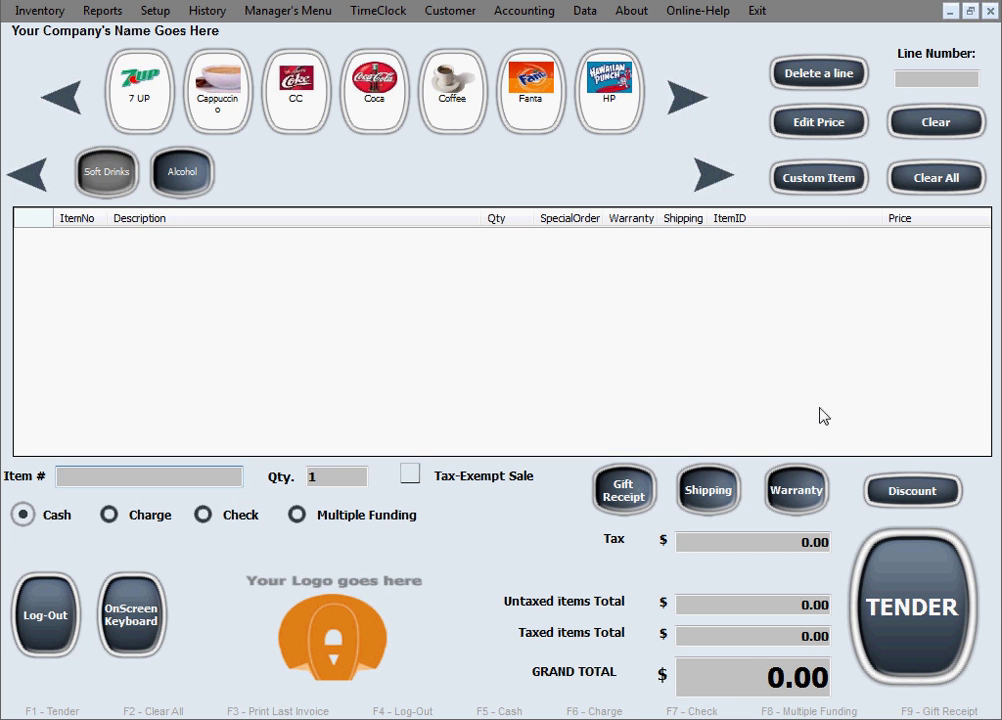
# Via Manager's Menu, reload employee 007's record showing the stored 11:31:29 PM punch-out
pyautogui.click(288, 11)
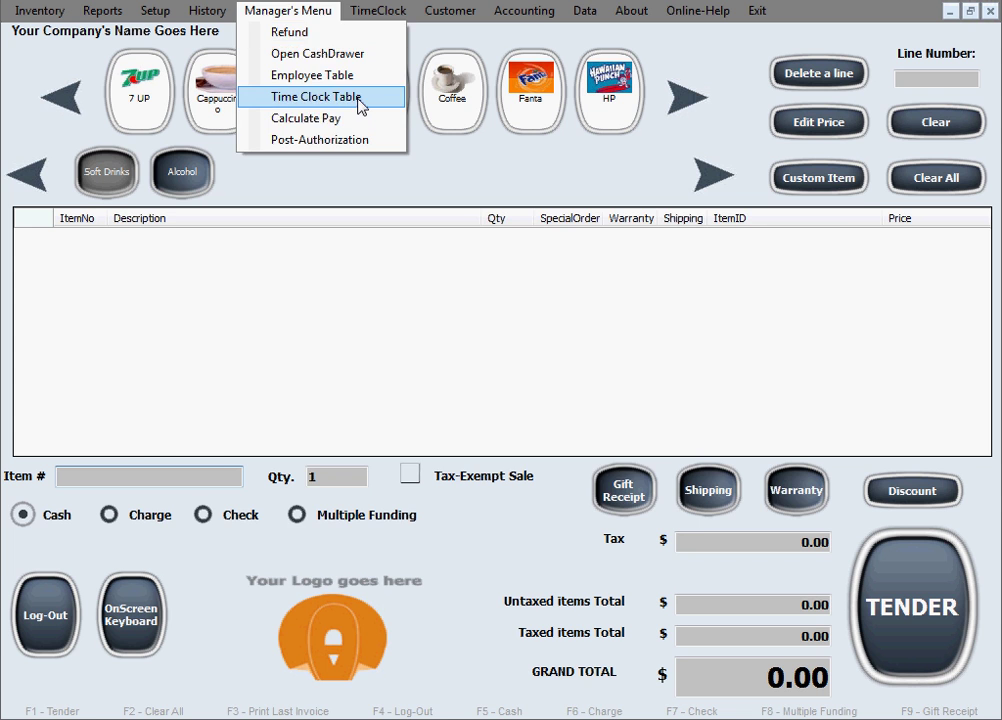
pyautogui.click(315, 98)
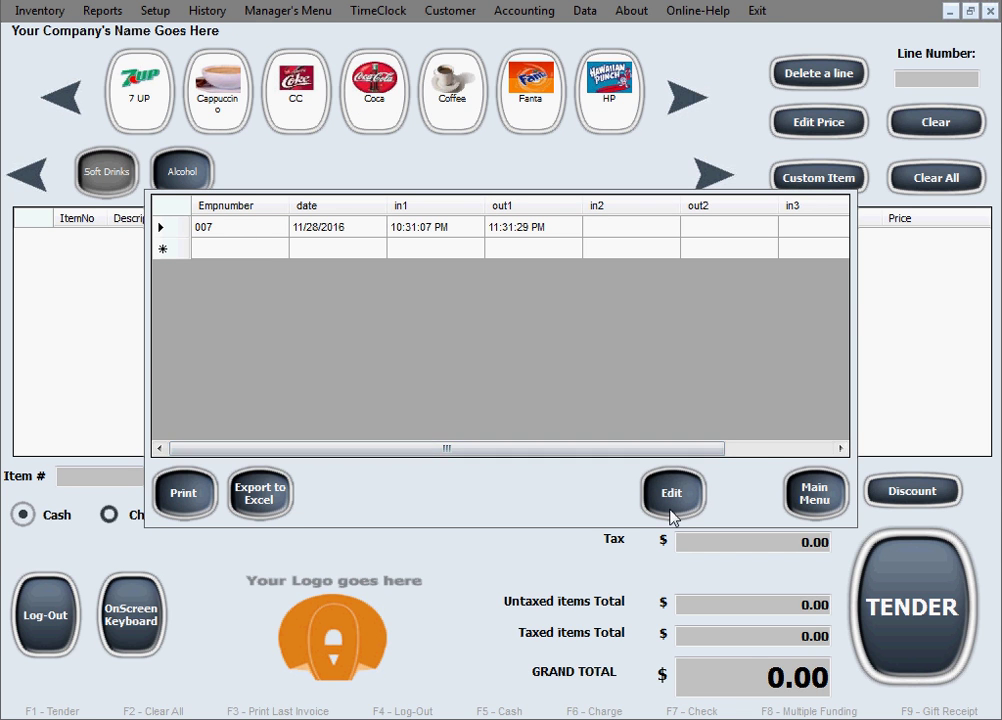
pyautogui.click(672, 494)
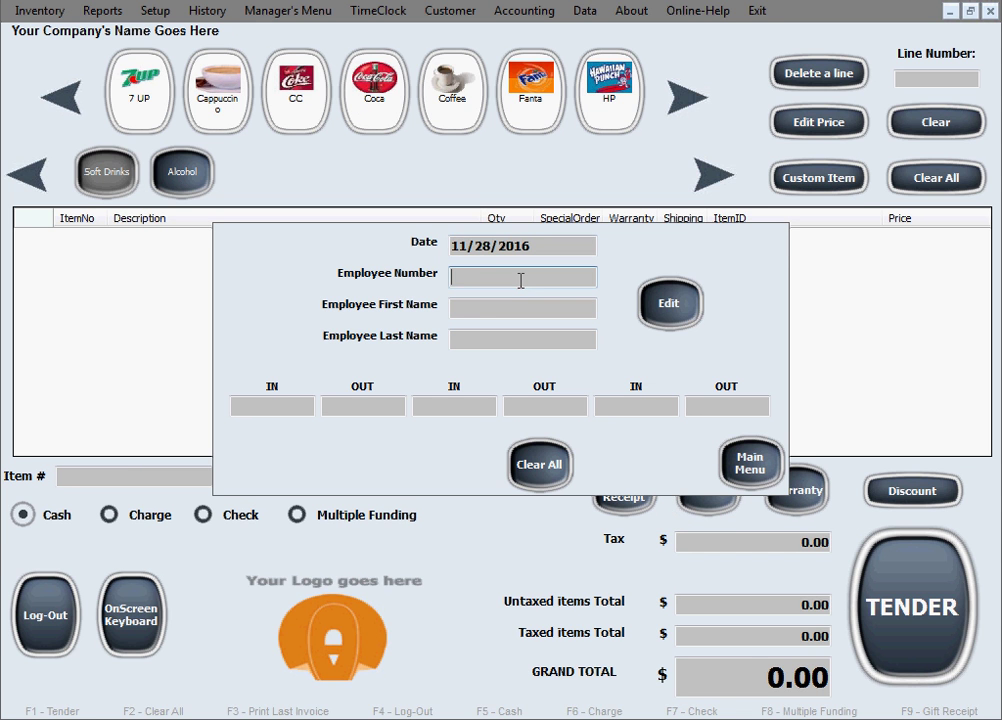
pyautogui.write('007')
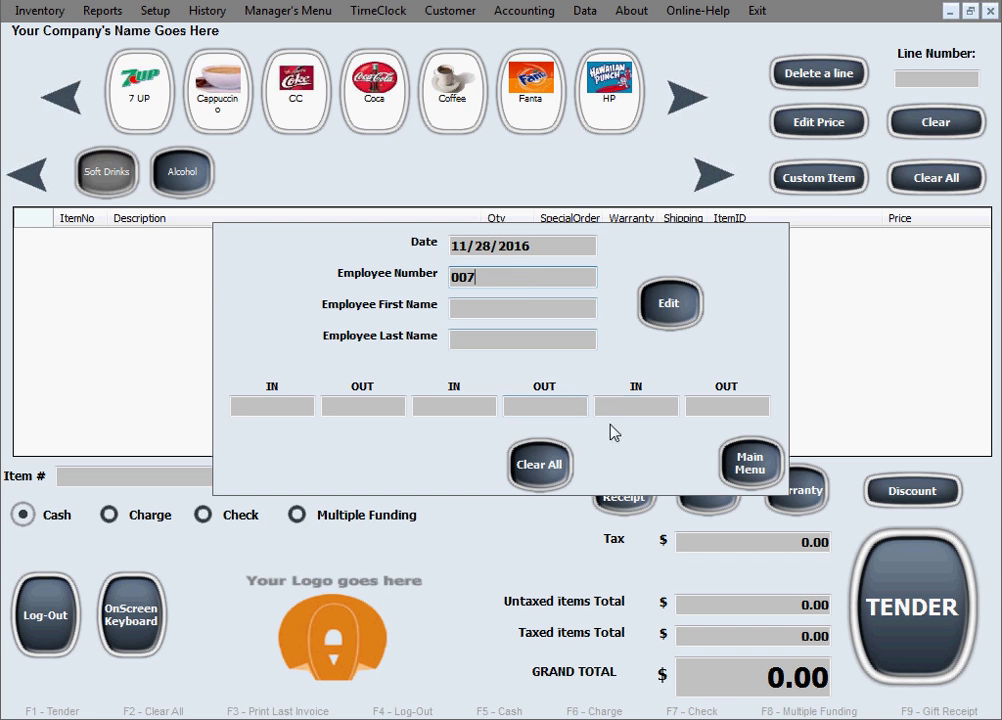
pyautogui.click(669, 303)
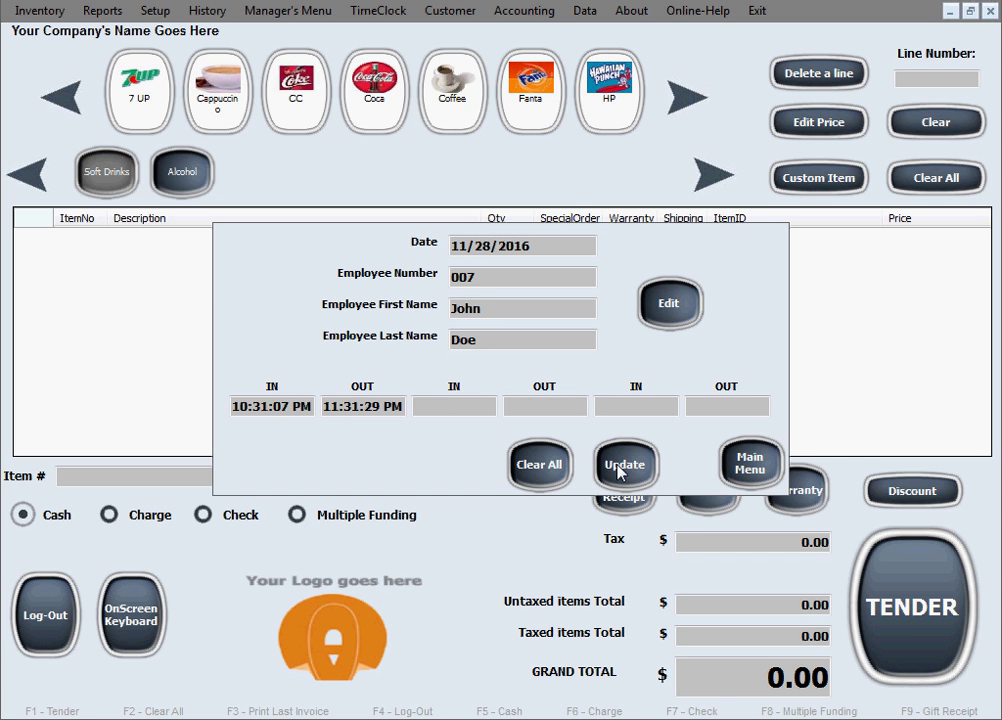
pyautogui.moveTo(735, 471)
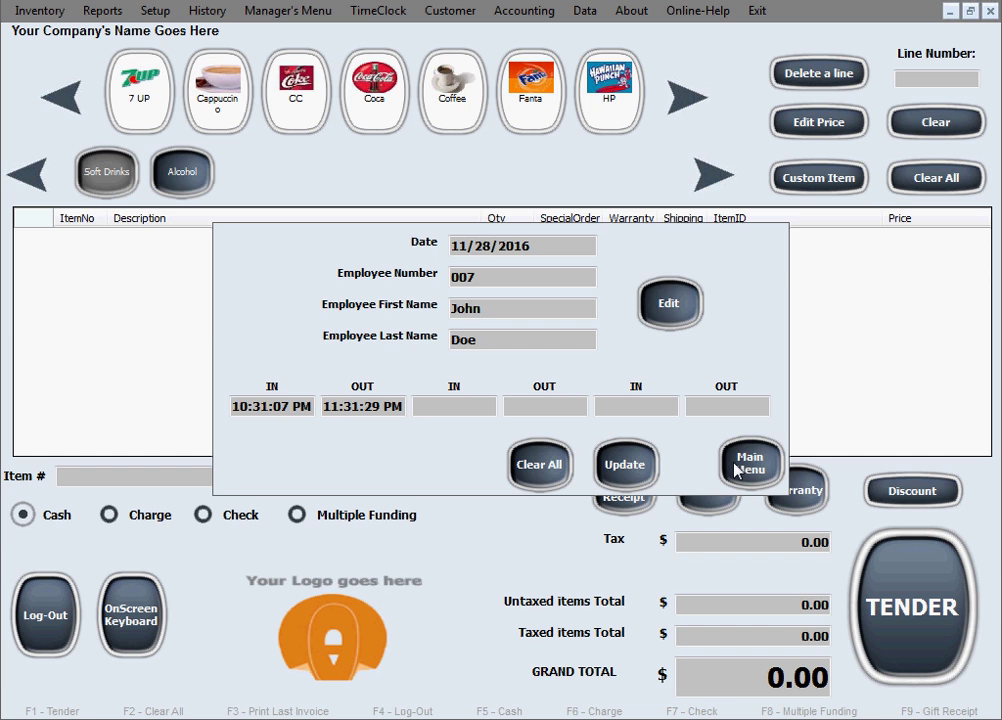